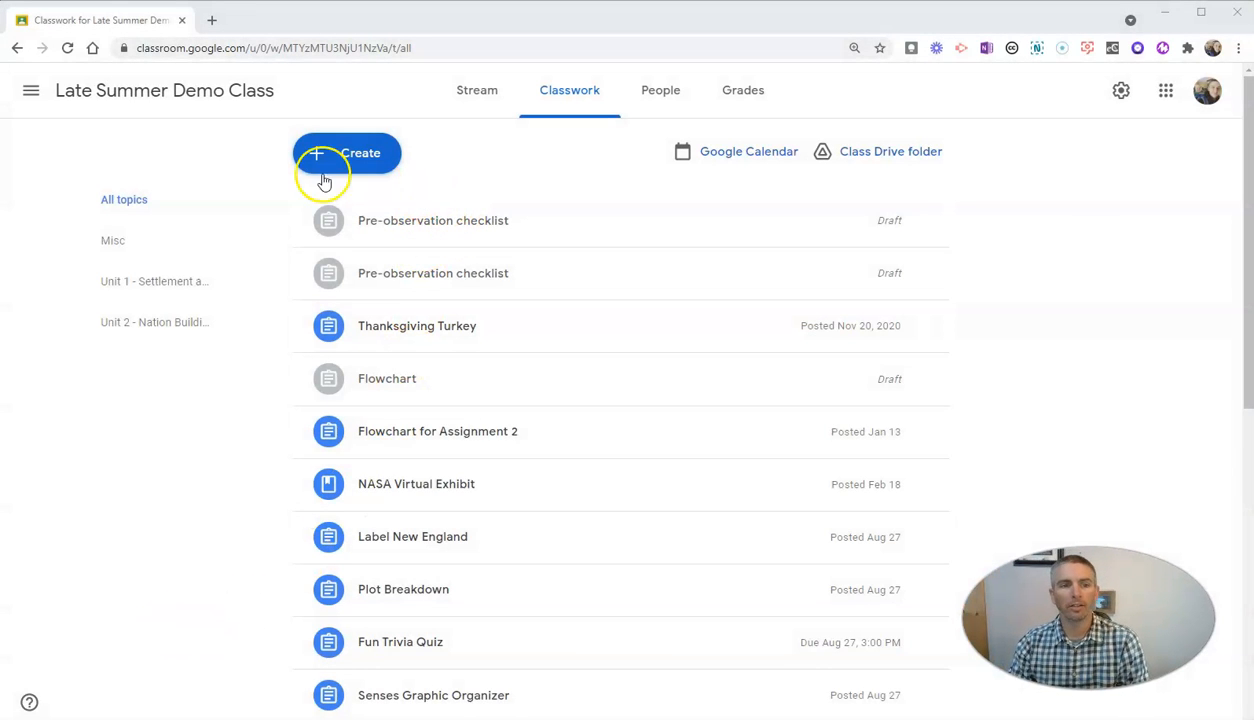
mouse_move(304, 176)
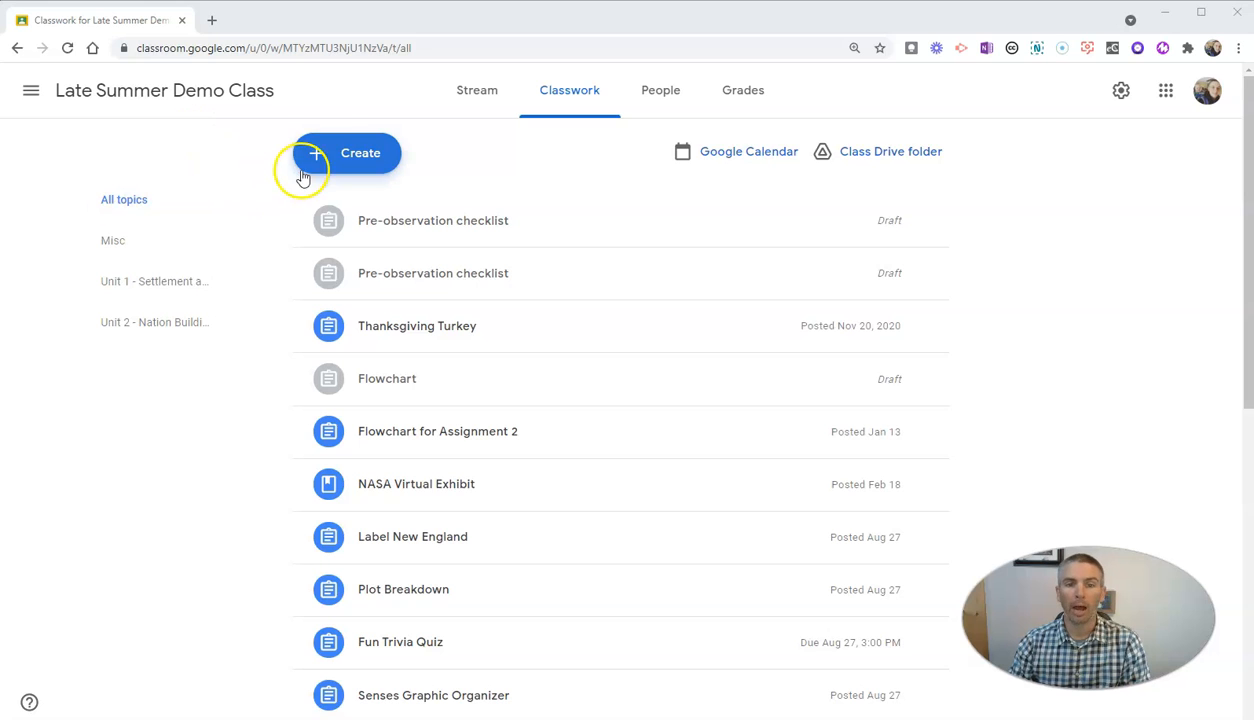
Start a new quiz assignment from Create on the Classwork page
left_click(348, 152)
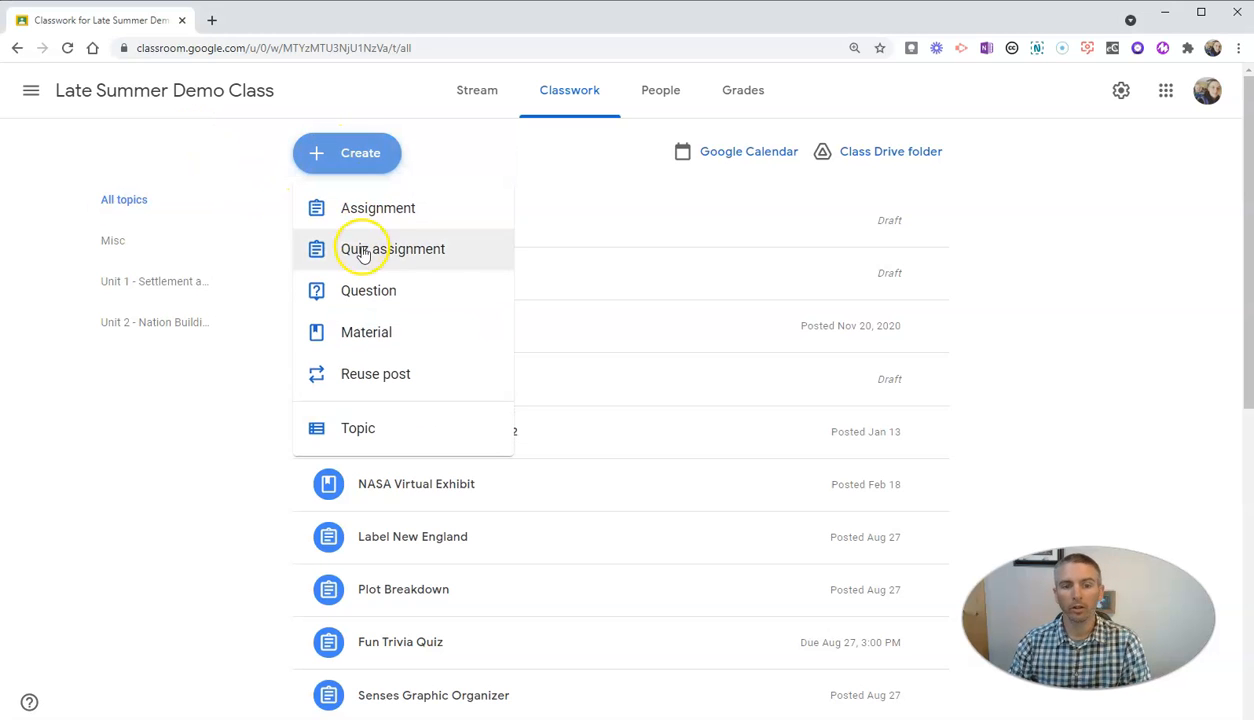
left_click(392, 248)
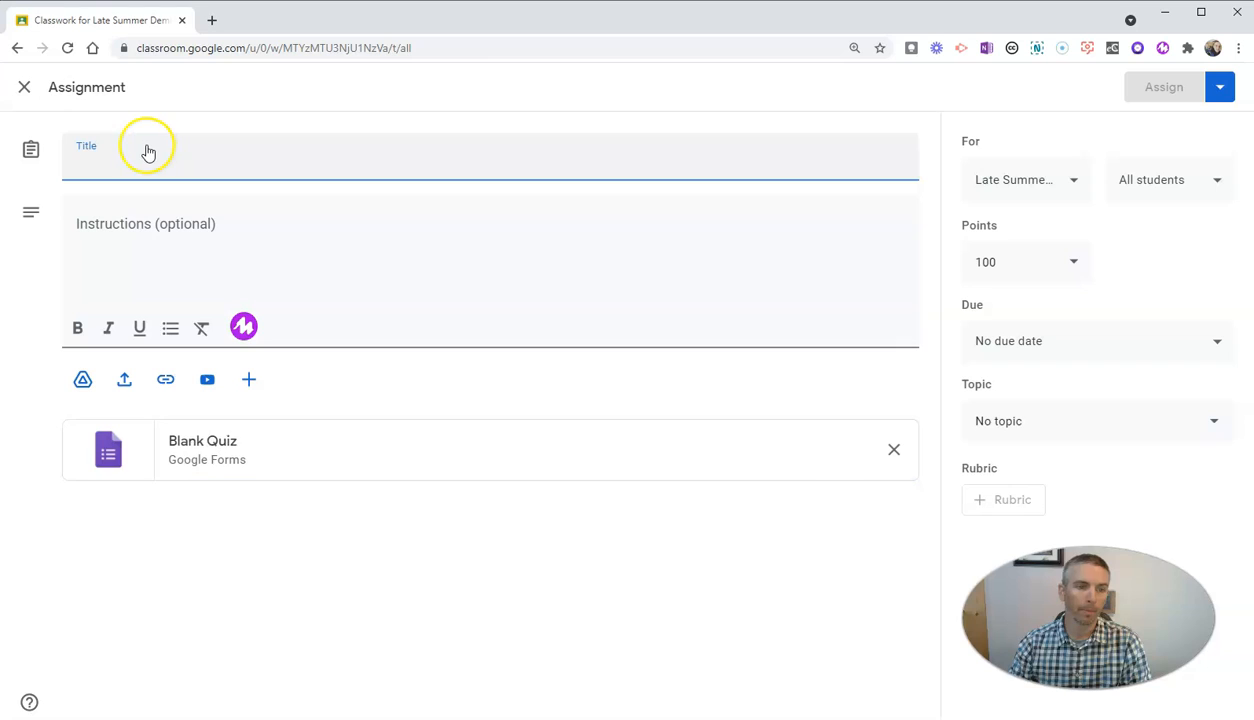
mouse_move(148, 152)
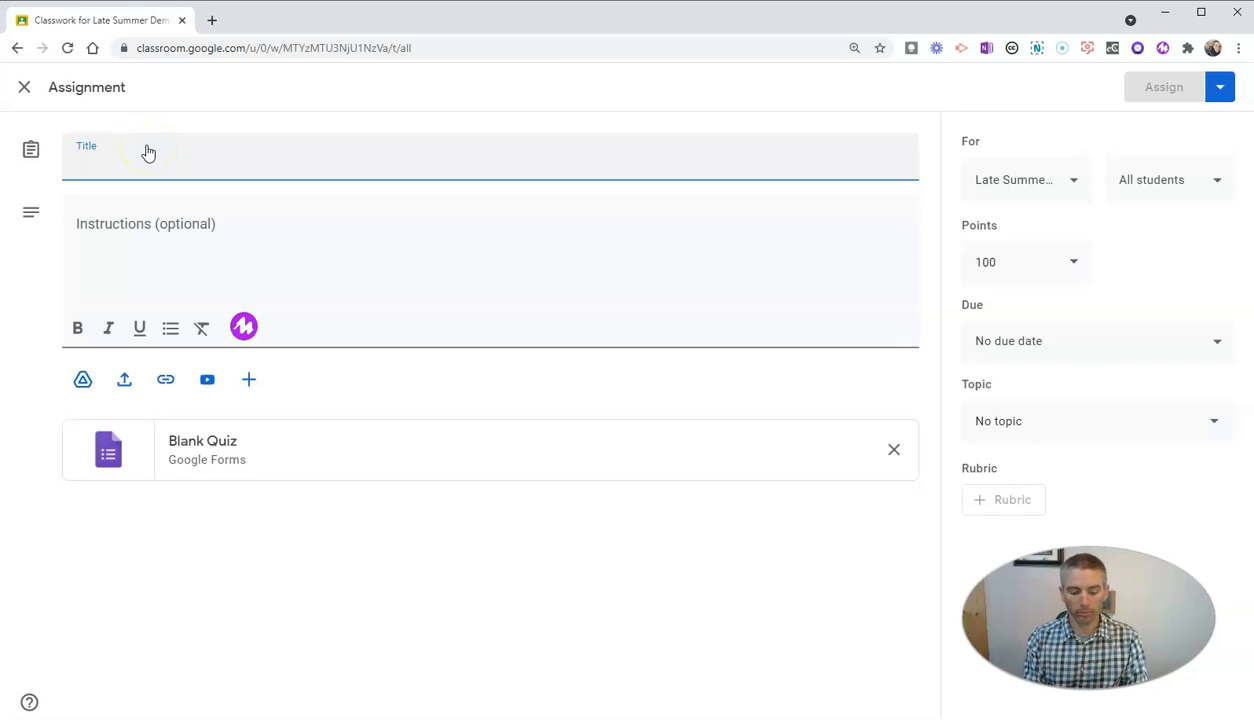
Title the assignment 'Geography Trivia Quiz' with instructions 'Please take this quiz'
type("Trivia Qui")
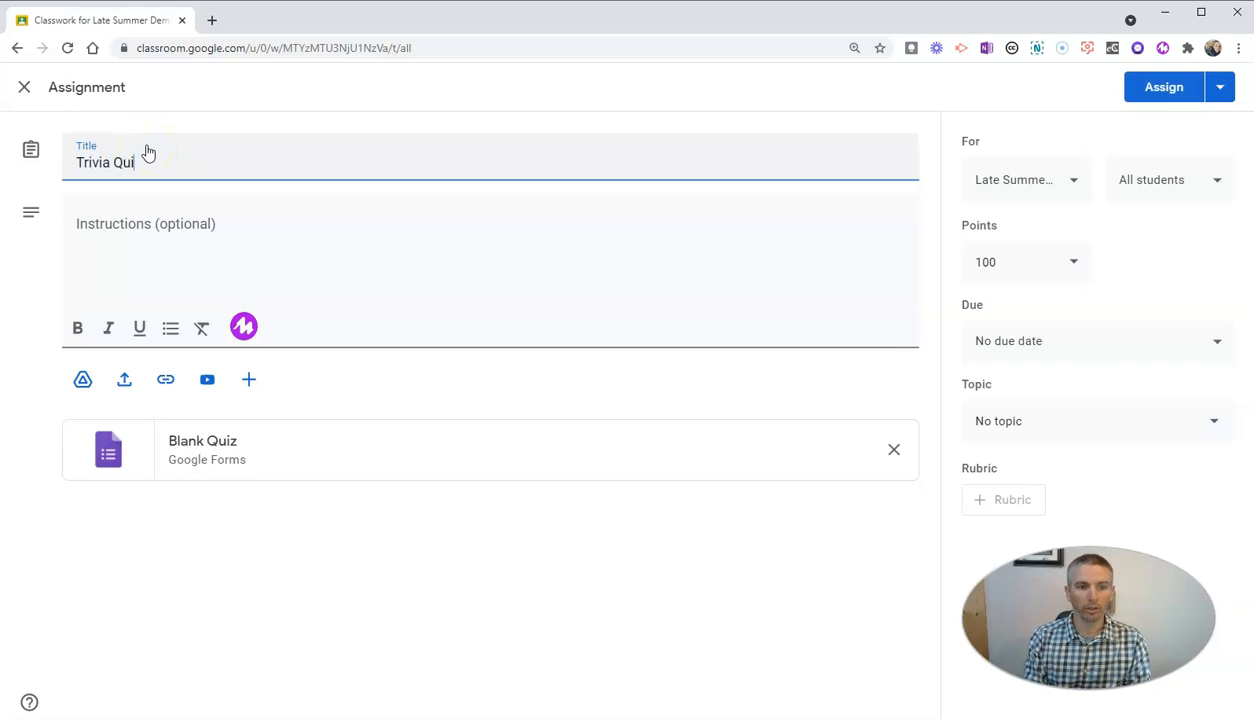
type("z")
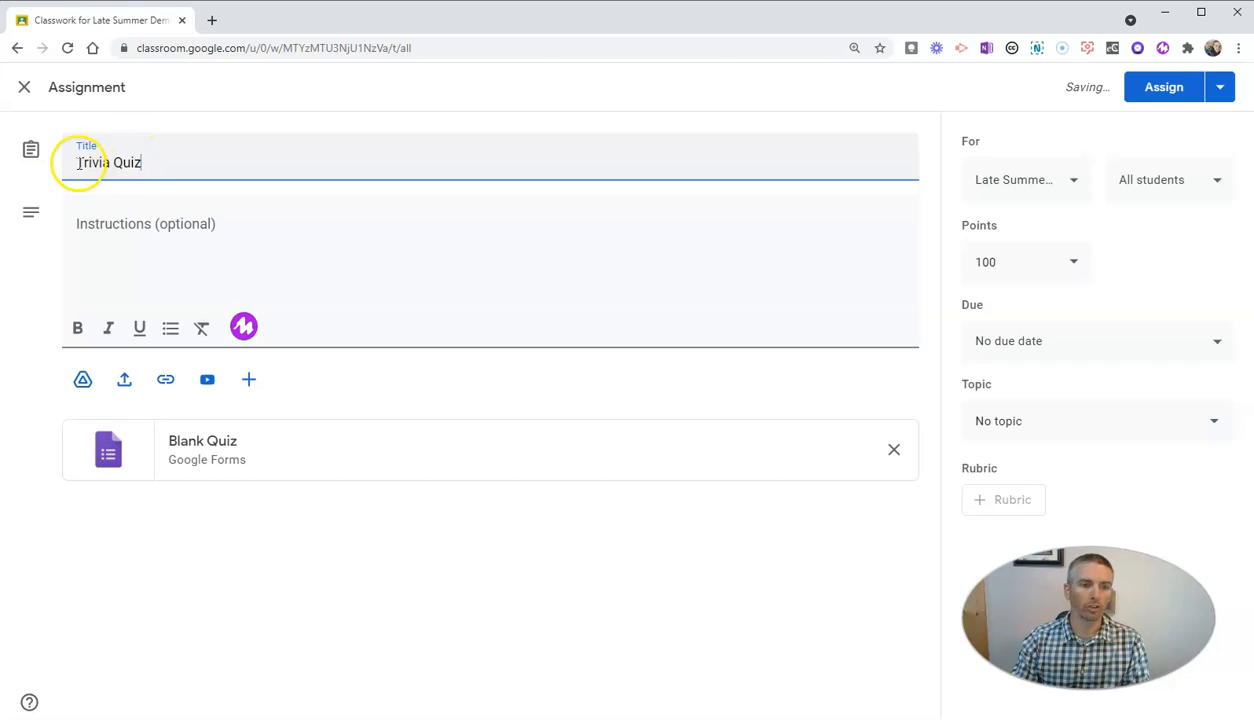
type("Geography")
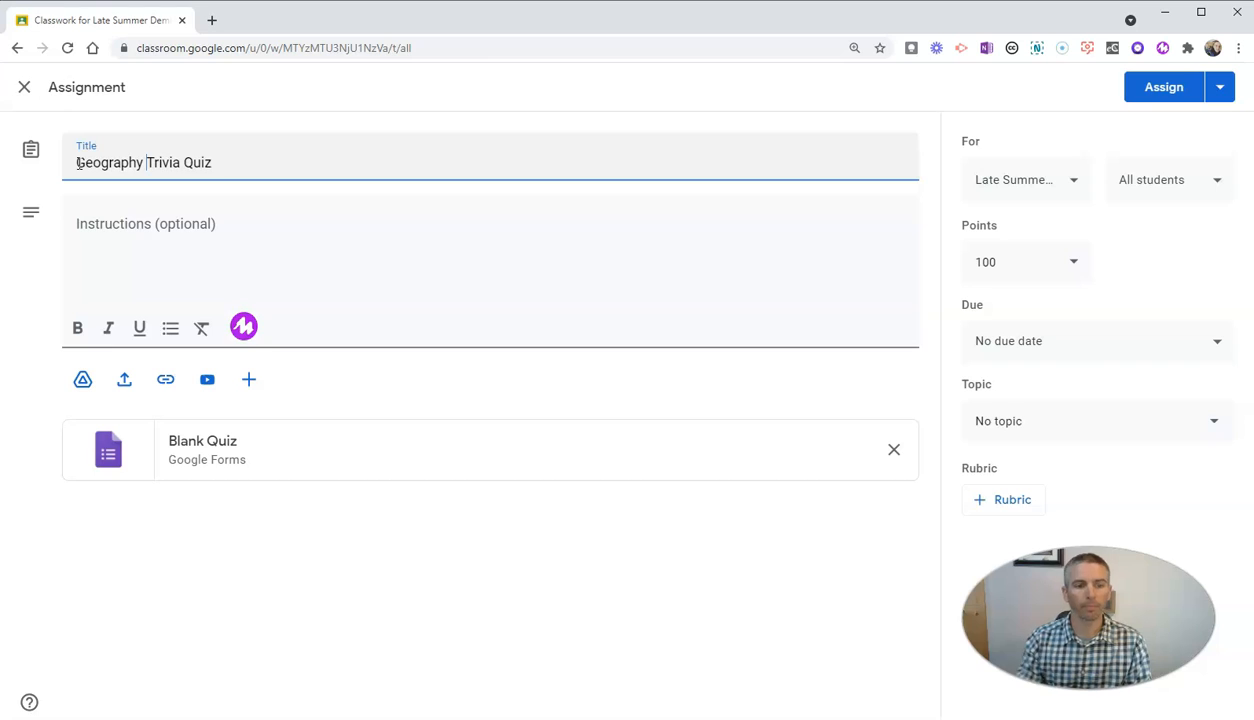
type("Ple")
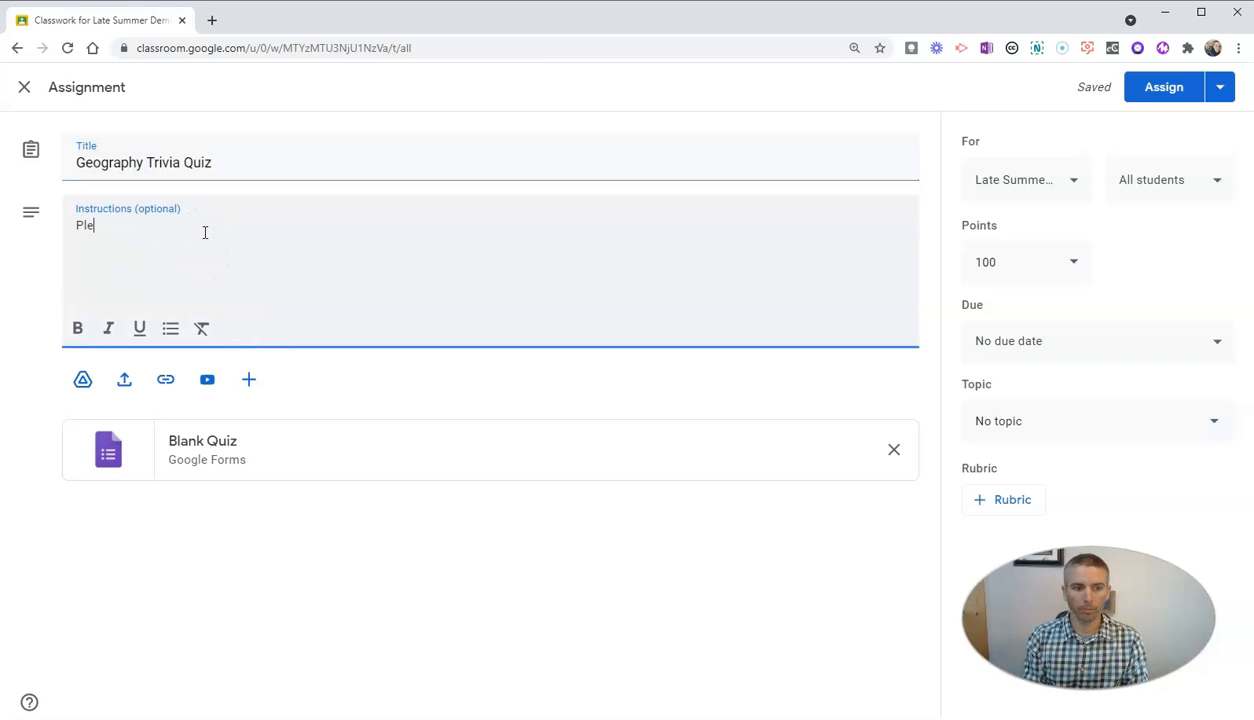
type("ase take this qui")
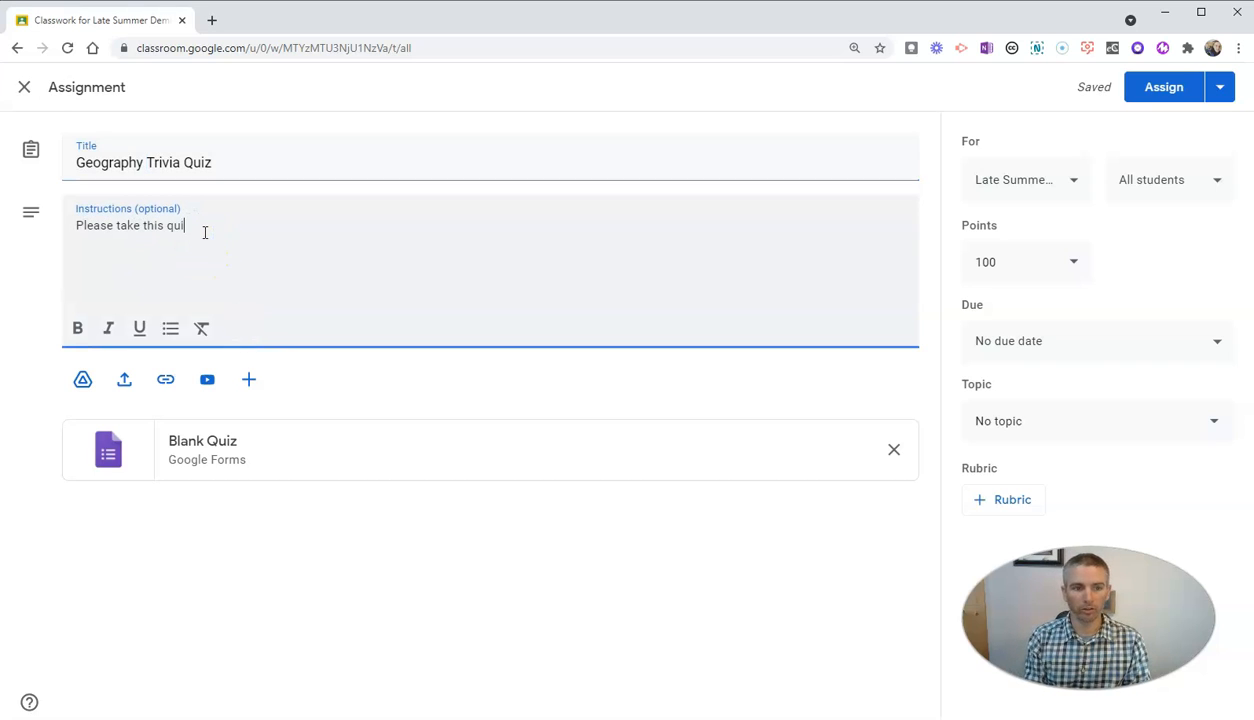
type("z")
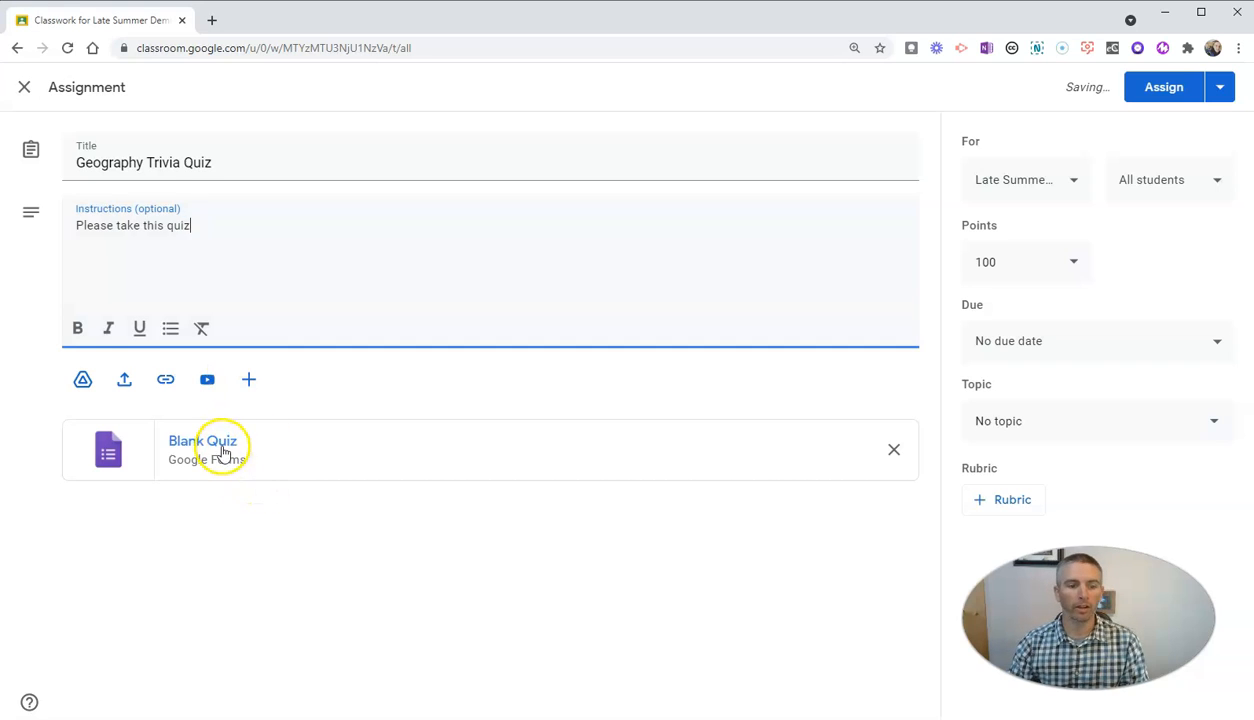
Limit the attached blank quiz to 1 response per respondent, review Presentation settings, and save
left_click(202, 442)
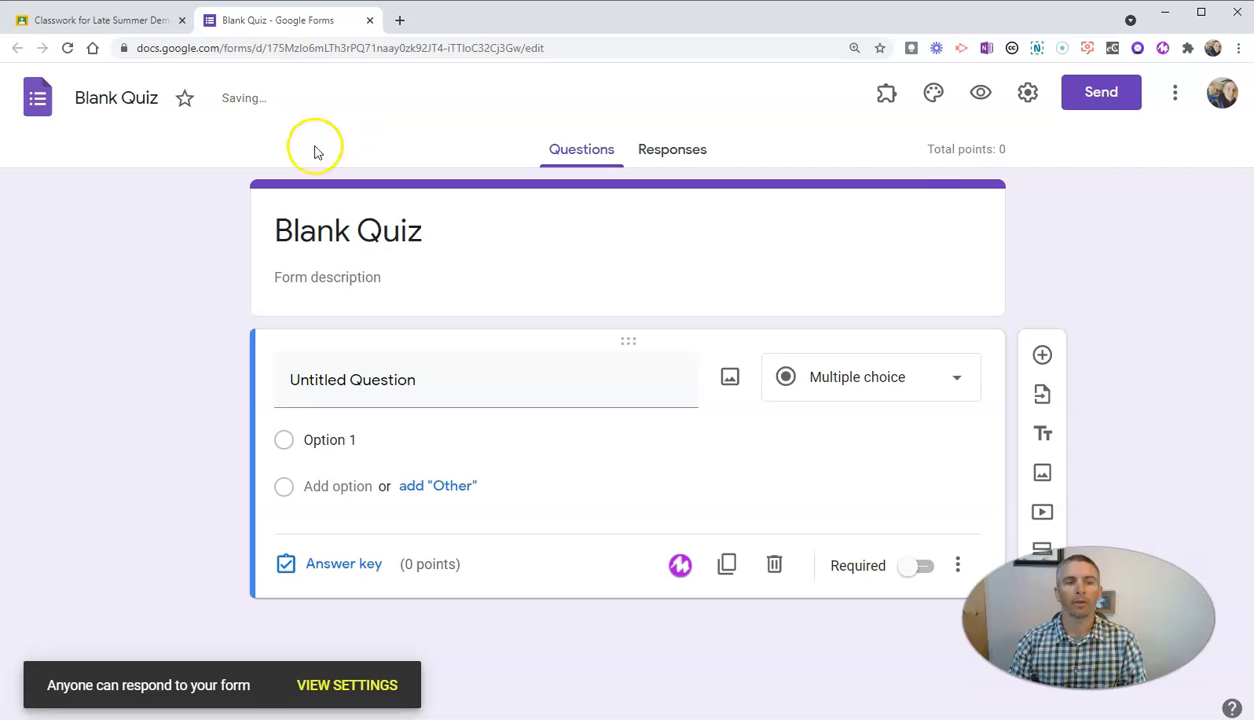
left_click(1028, 92)
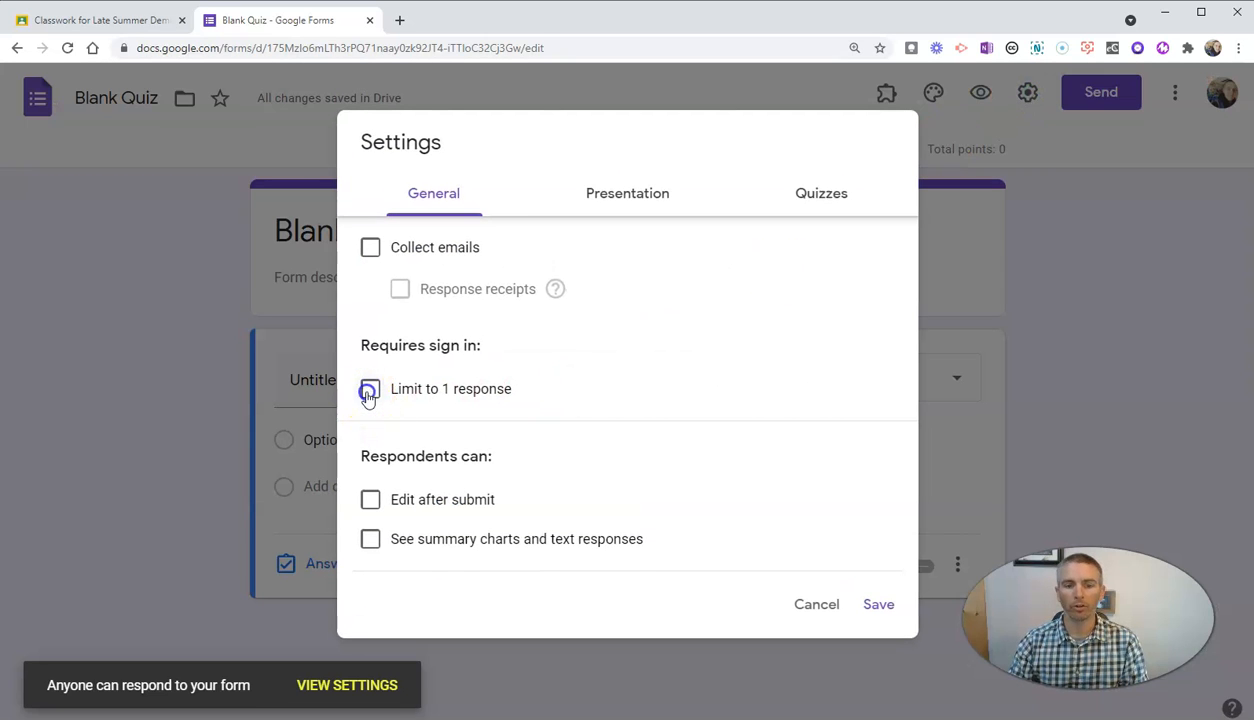
left_click(370, 388)
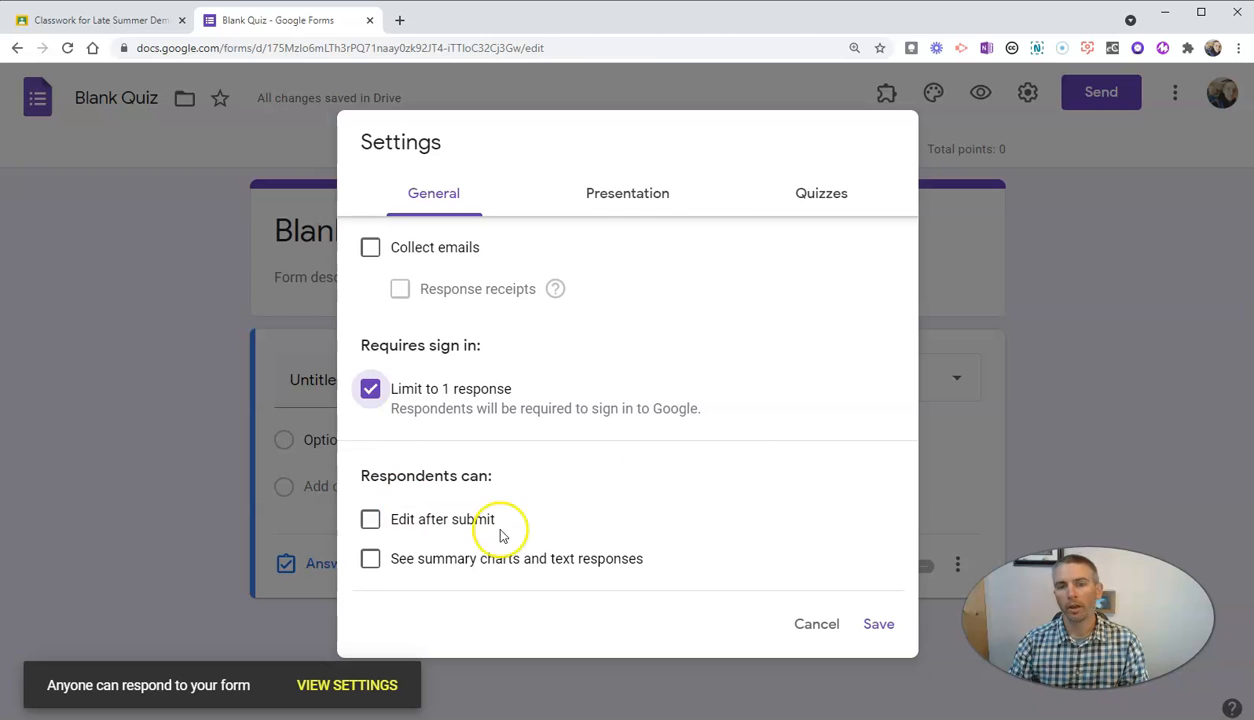
left_click(628, 192)
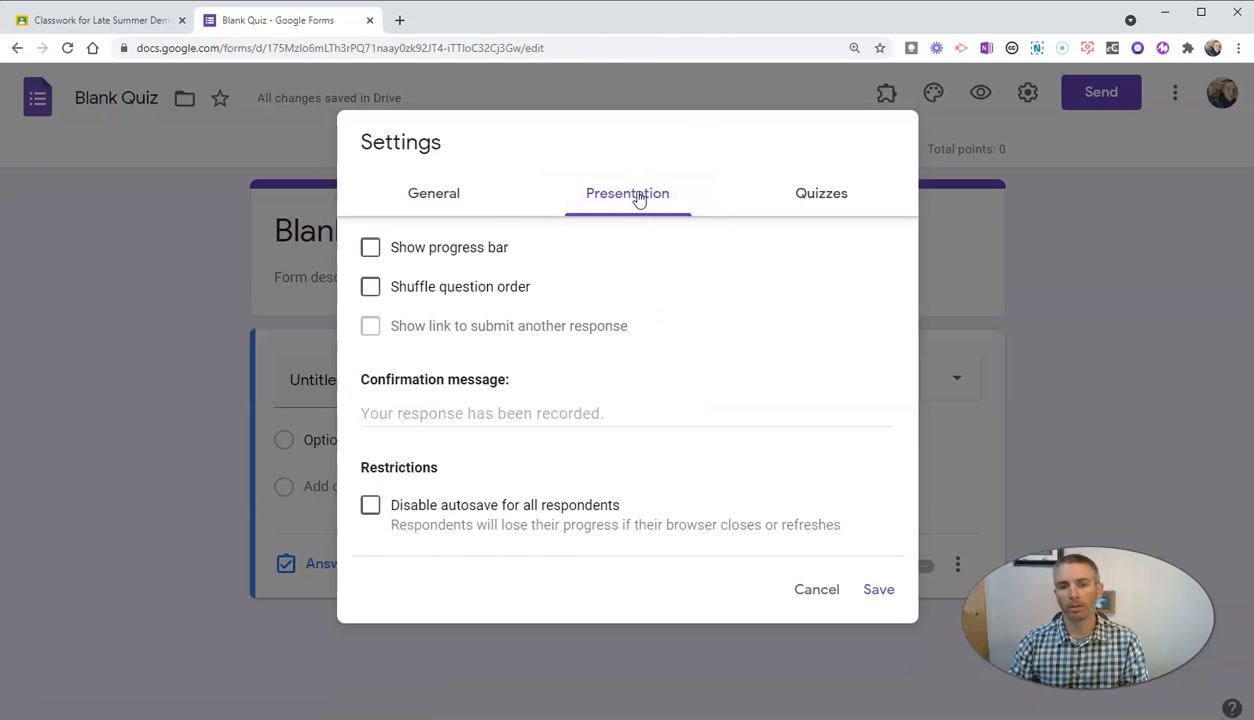
mouse_move(410, 532)
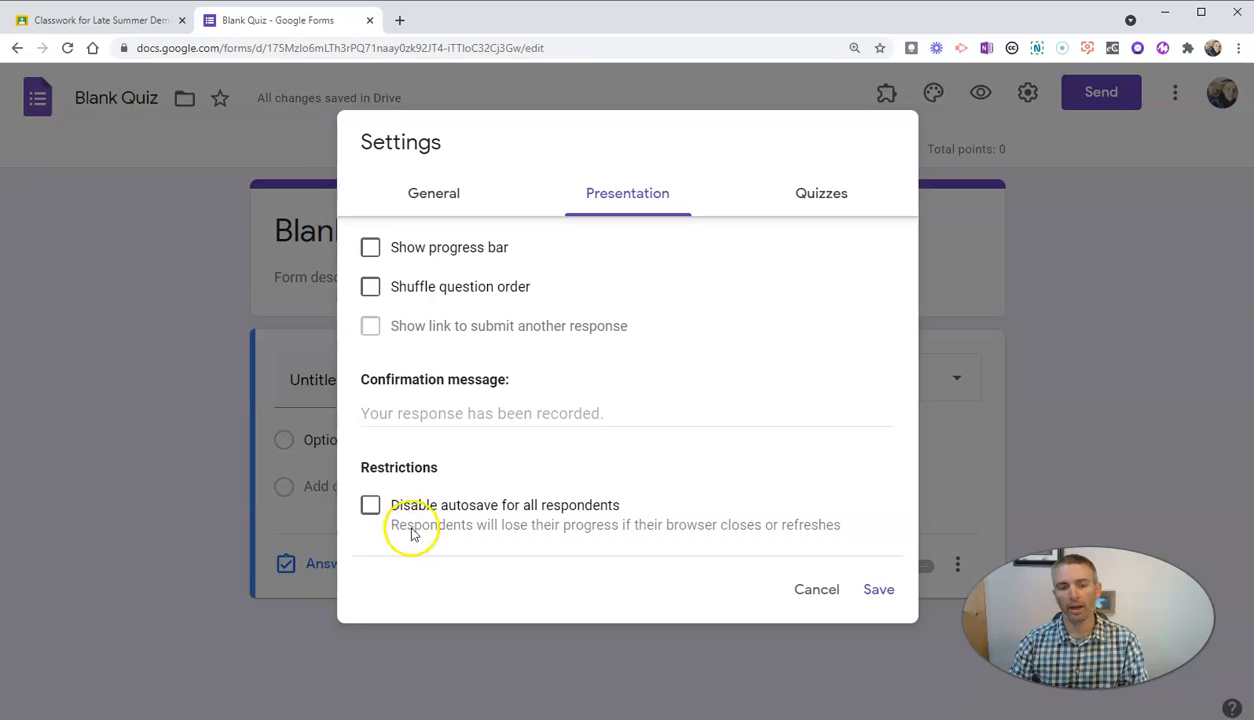
mouse_move(532, 518)
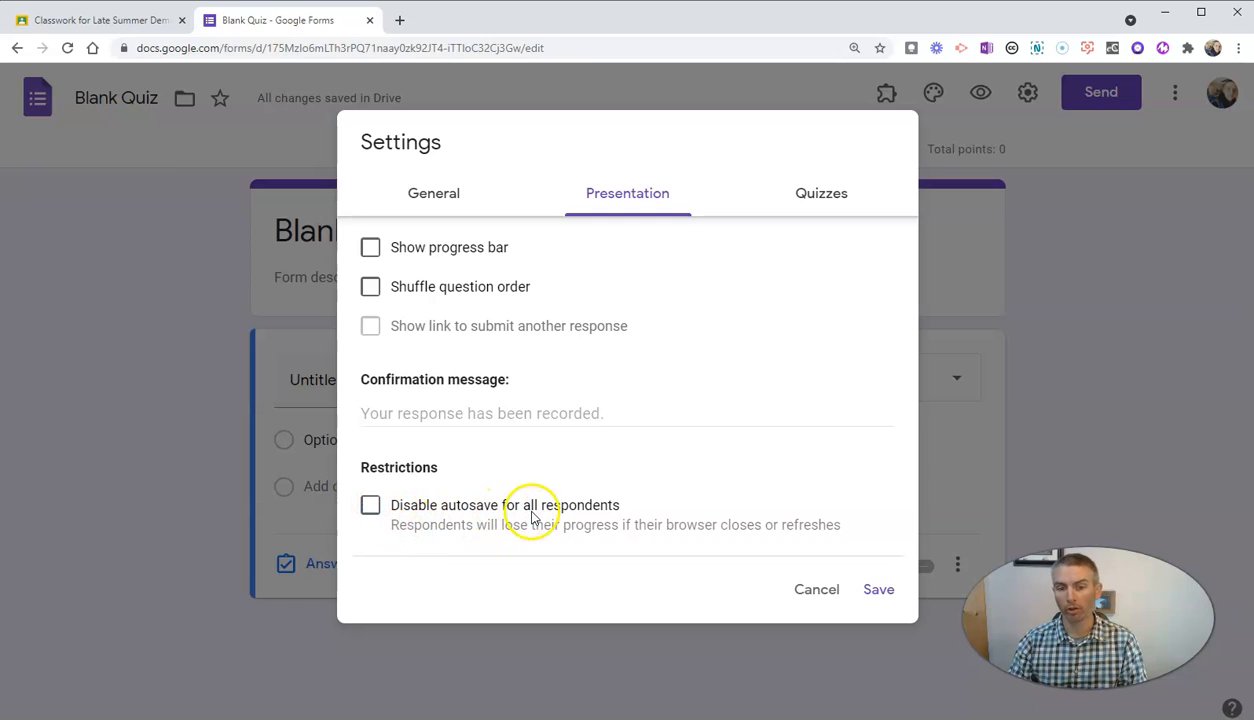
mouse_move(584, 512)
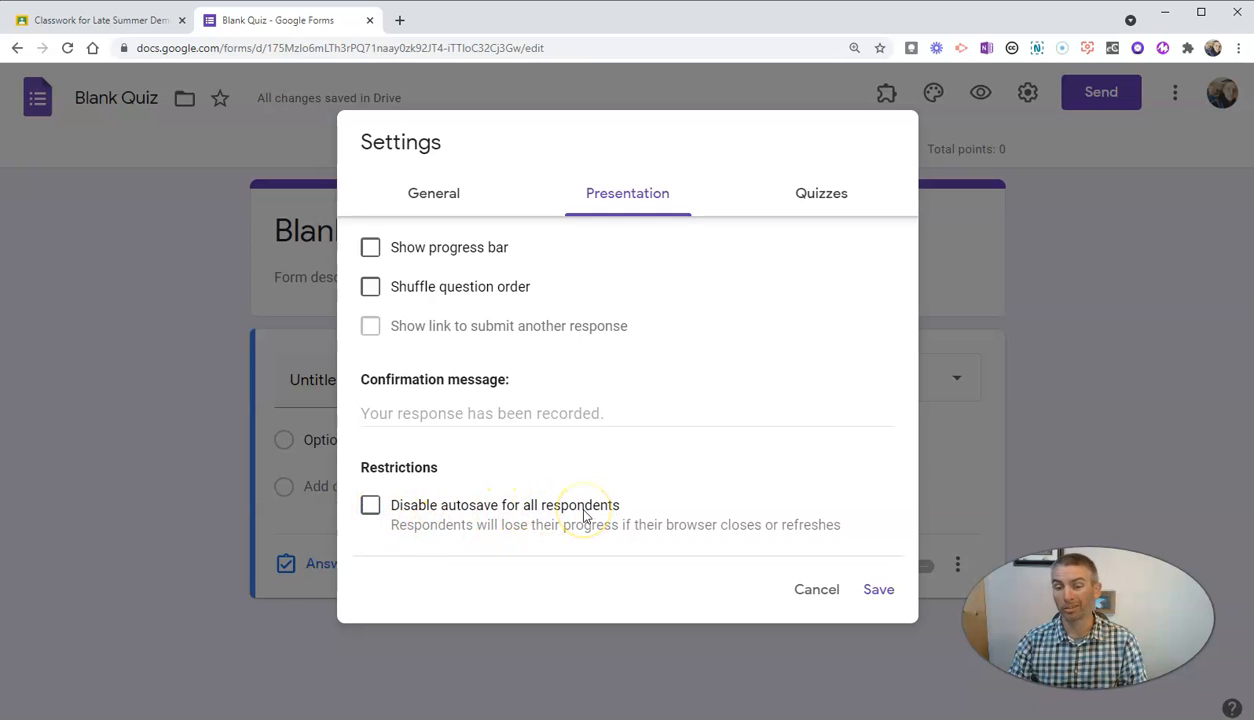
mouse_move(410, 510)
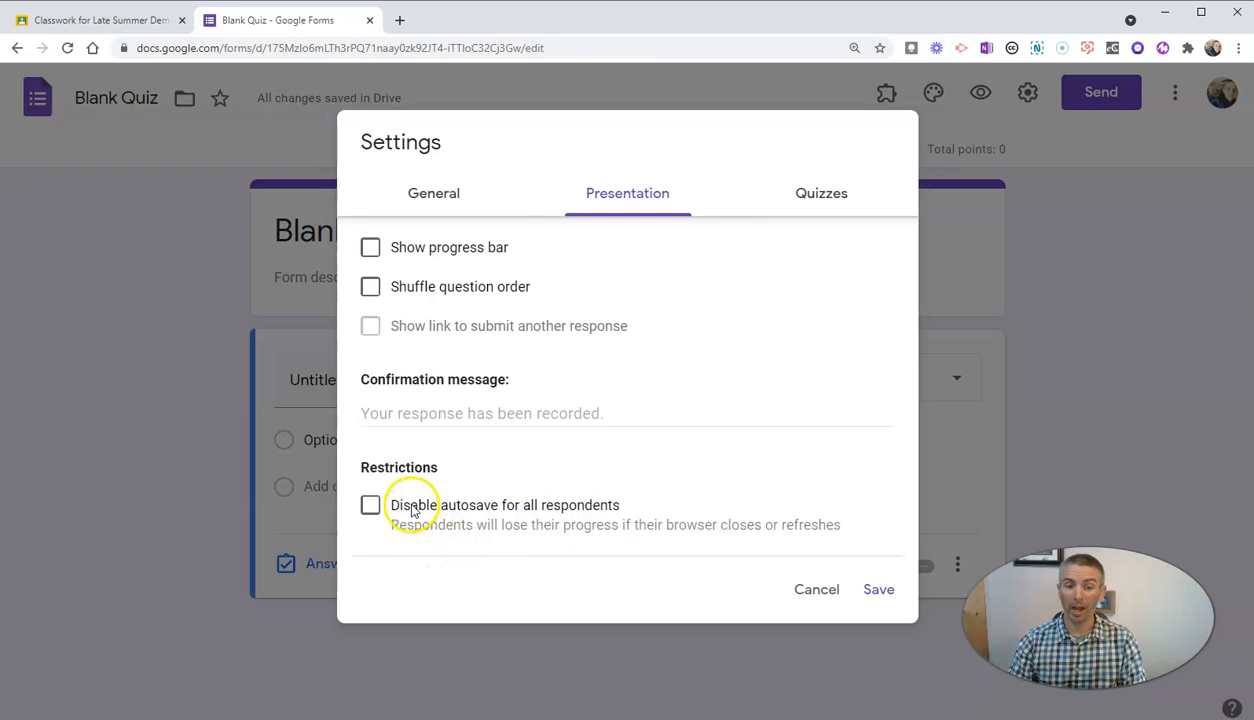
mouse_move(528, 492)
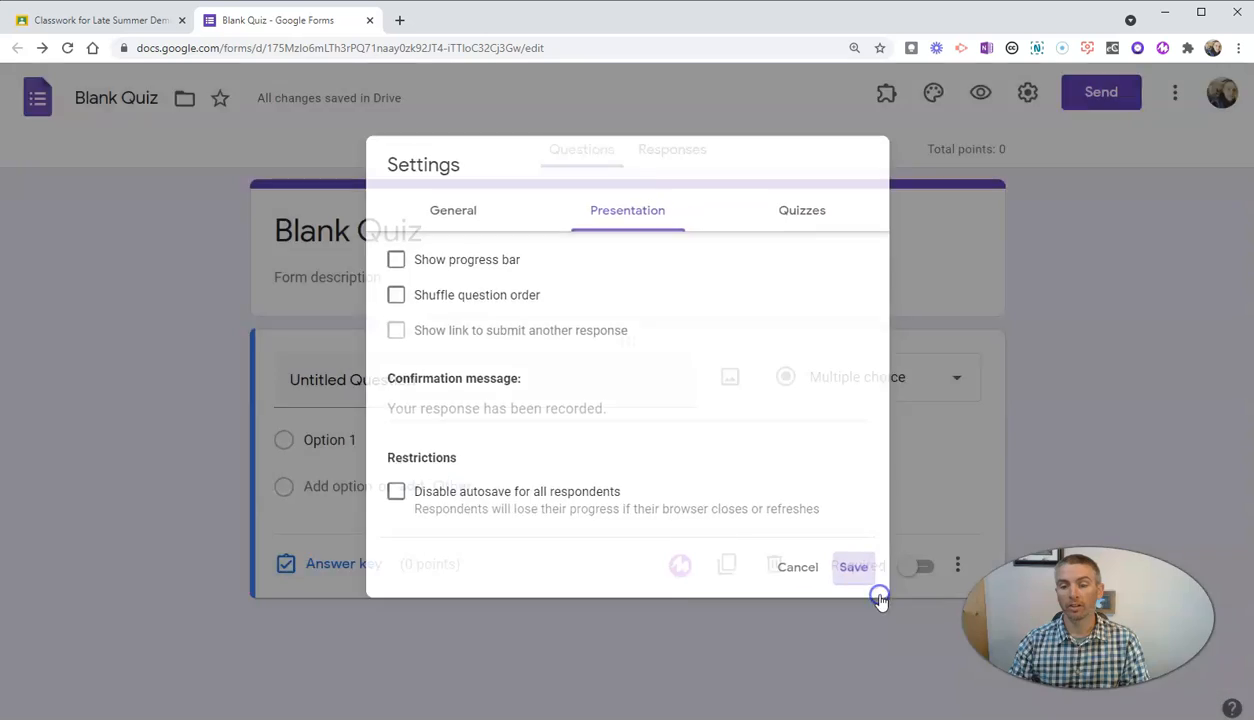
left_click(852, 568)
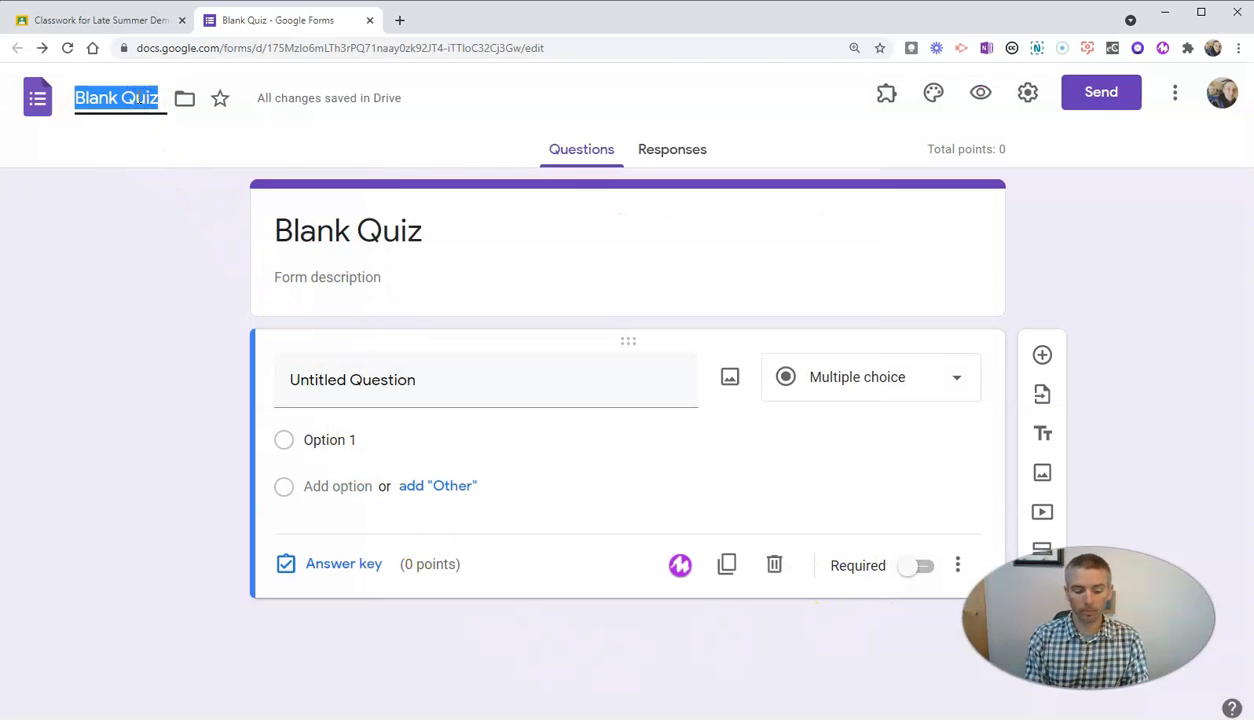
Rename the form to 'Geography Trivia Quiz'
type("Geography T")
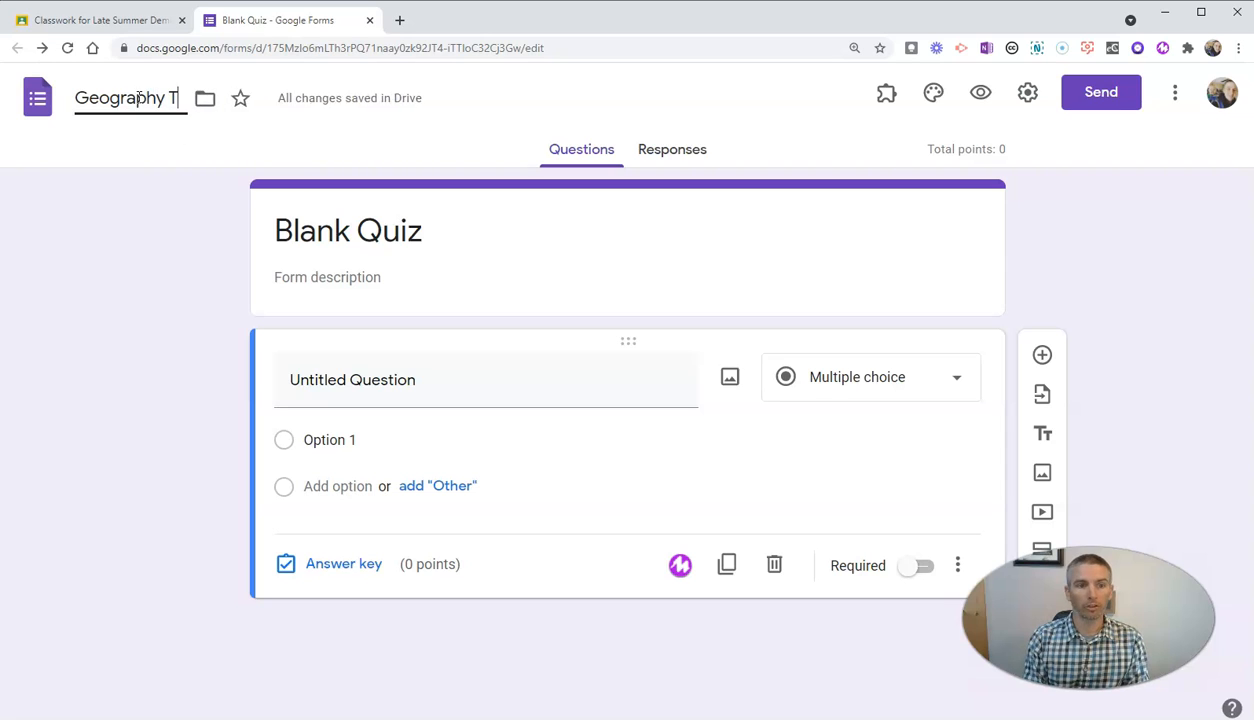
type("rivia Quiz")
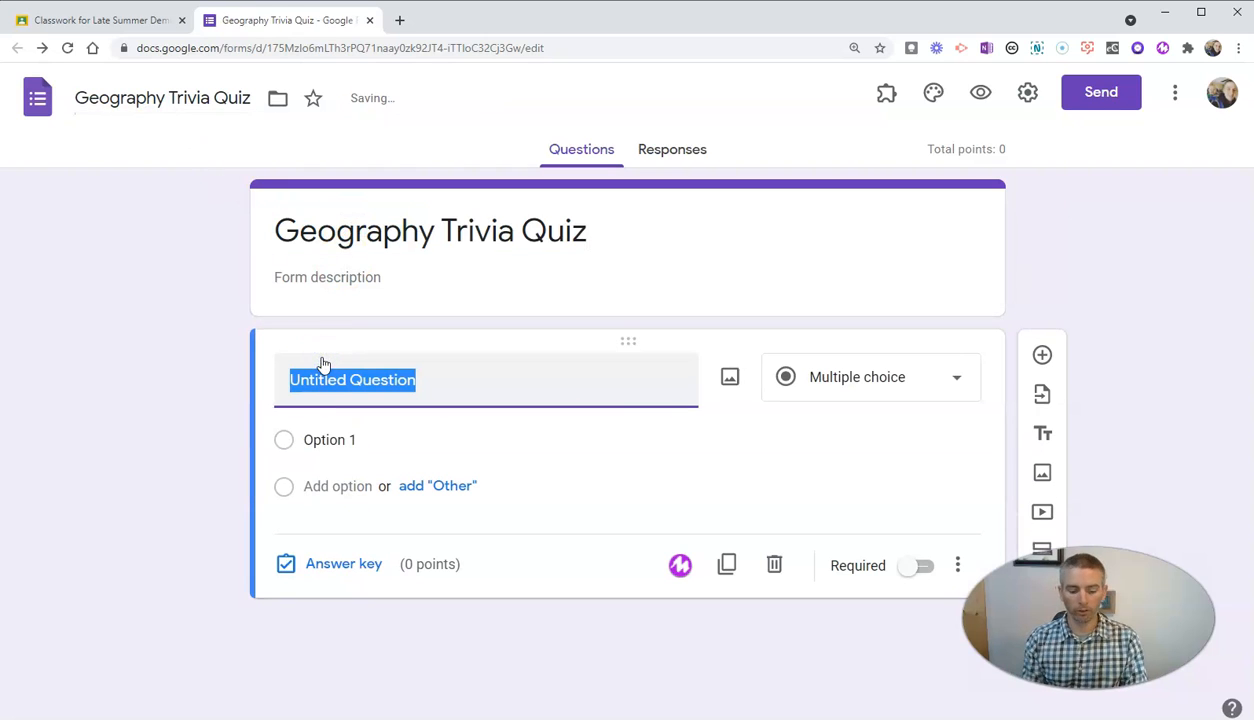
Enter the question 'Where is the tallest mountain in the United States?'
type("Where is the t")
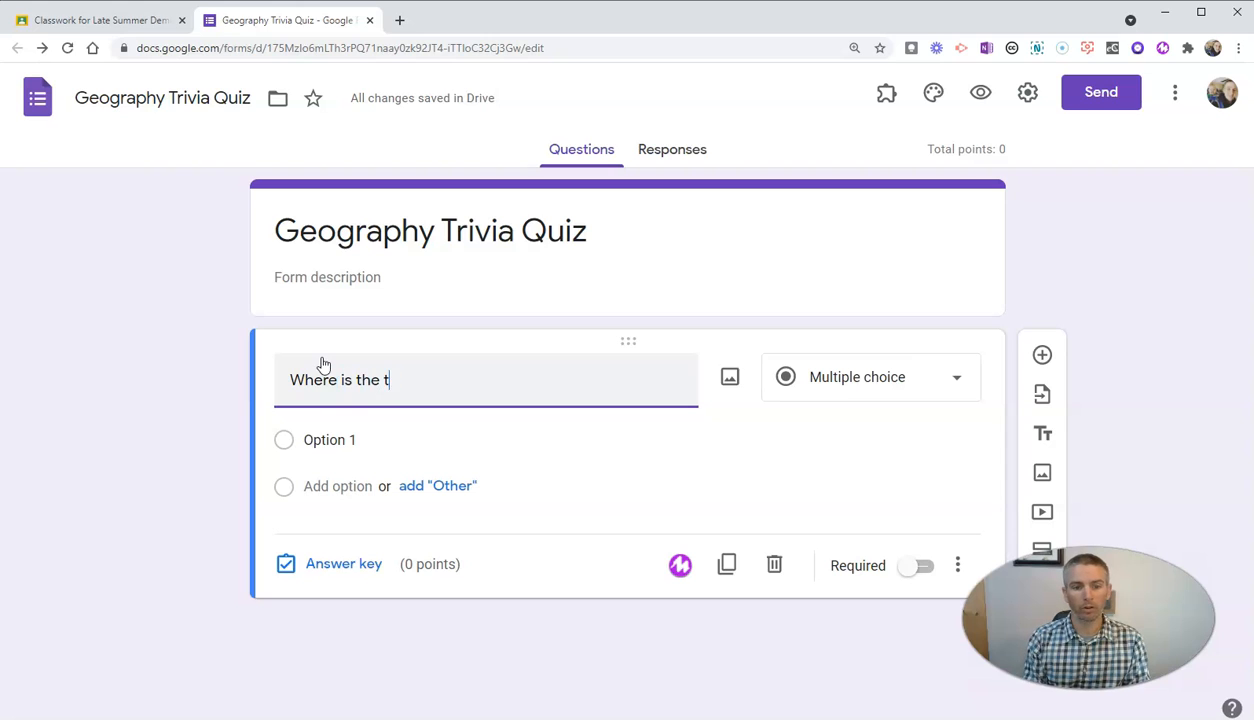
type("allest mount")
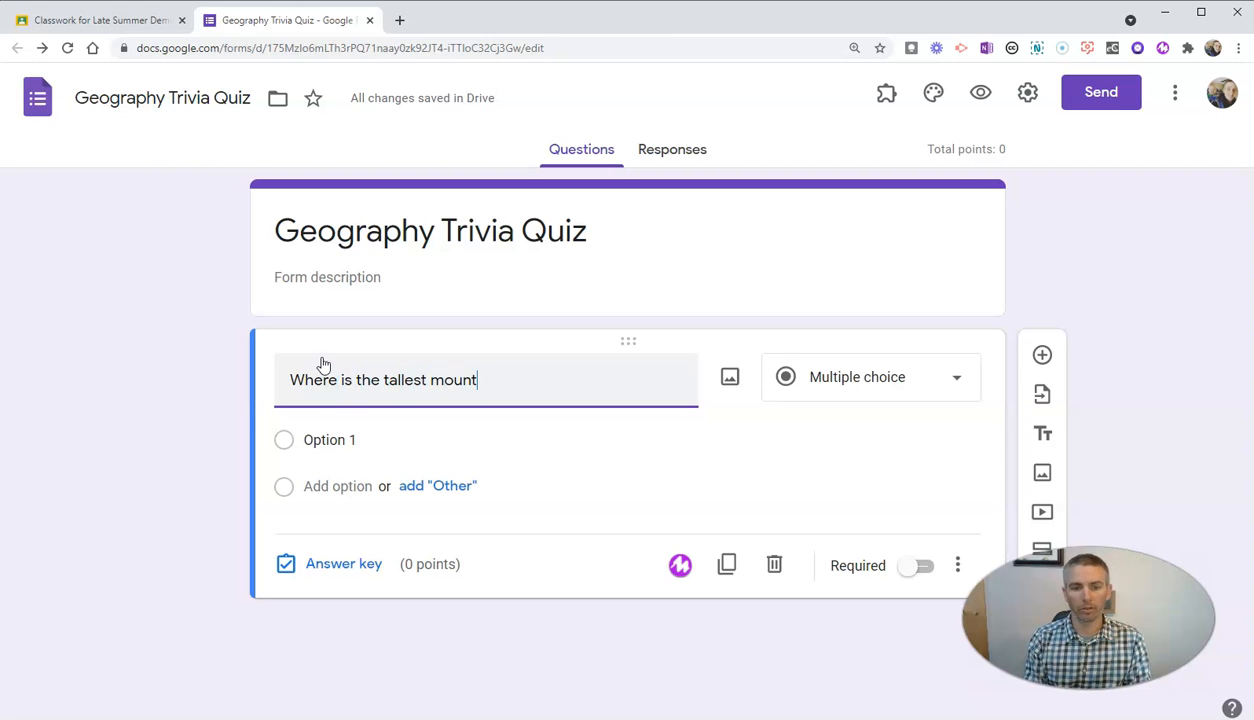
type("ain in")
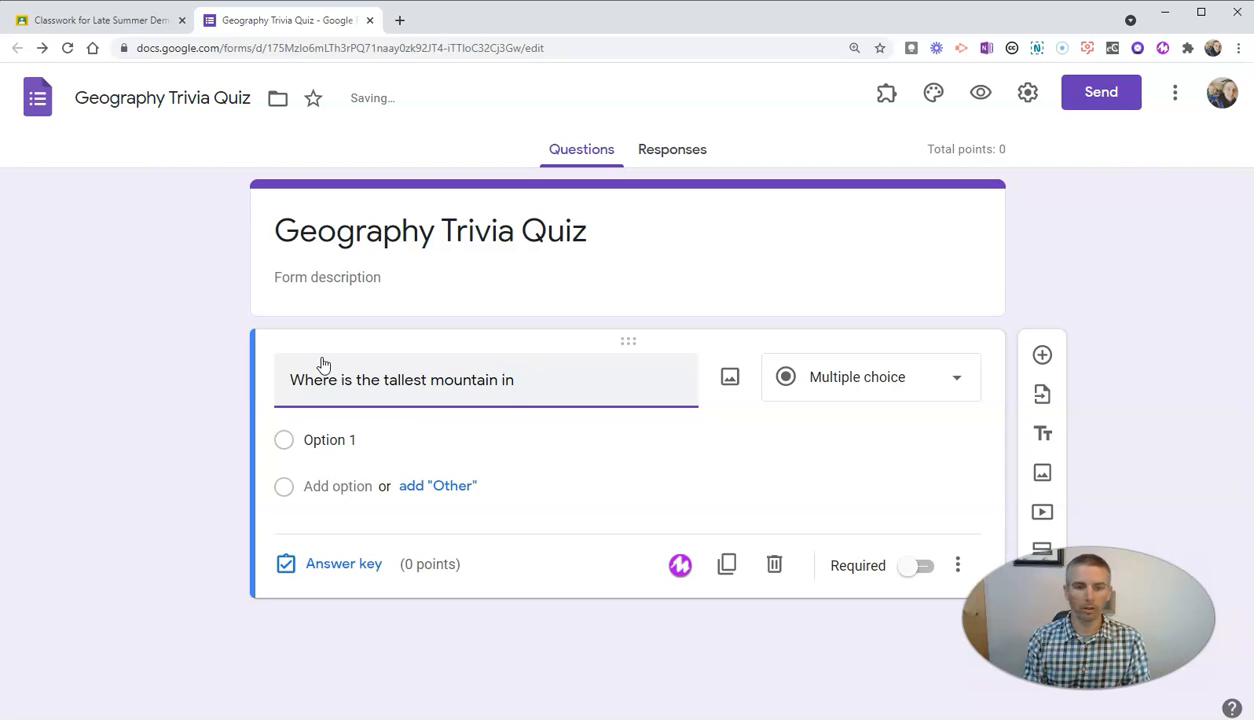
type("the United")
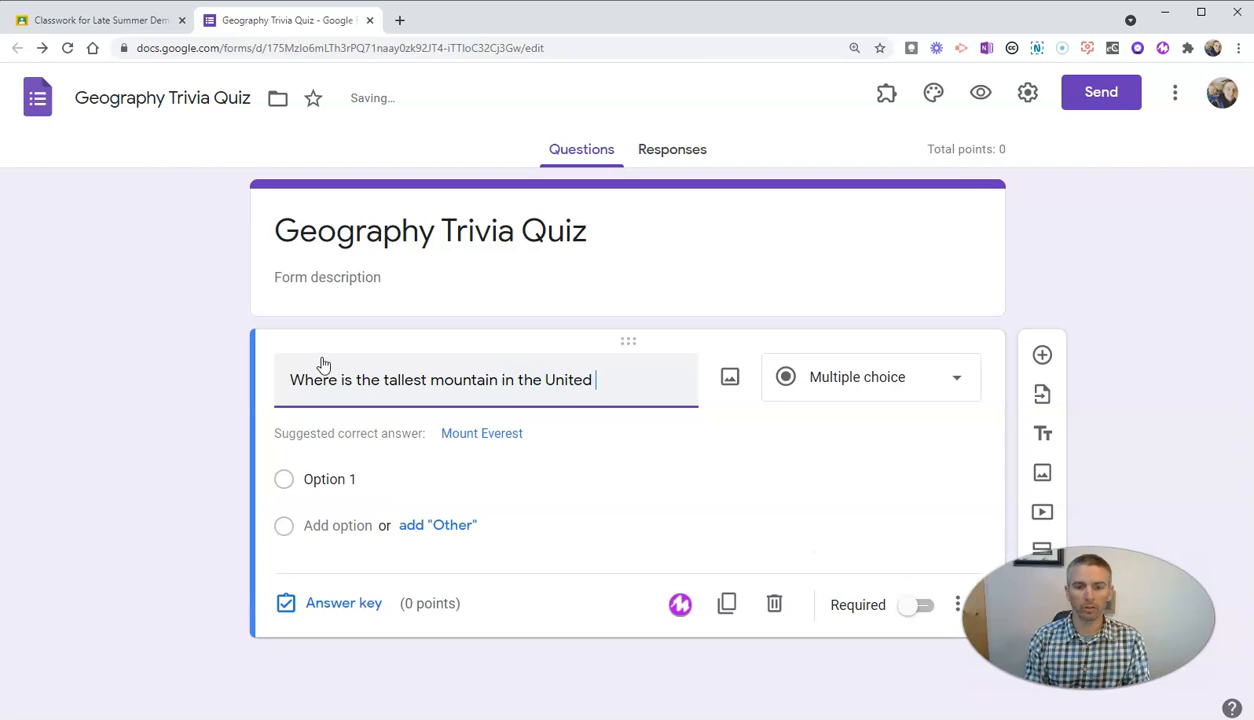
type("States?")
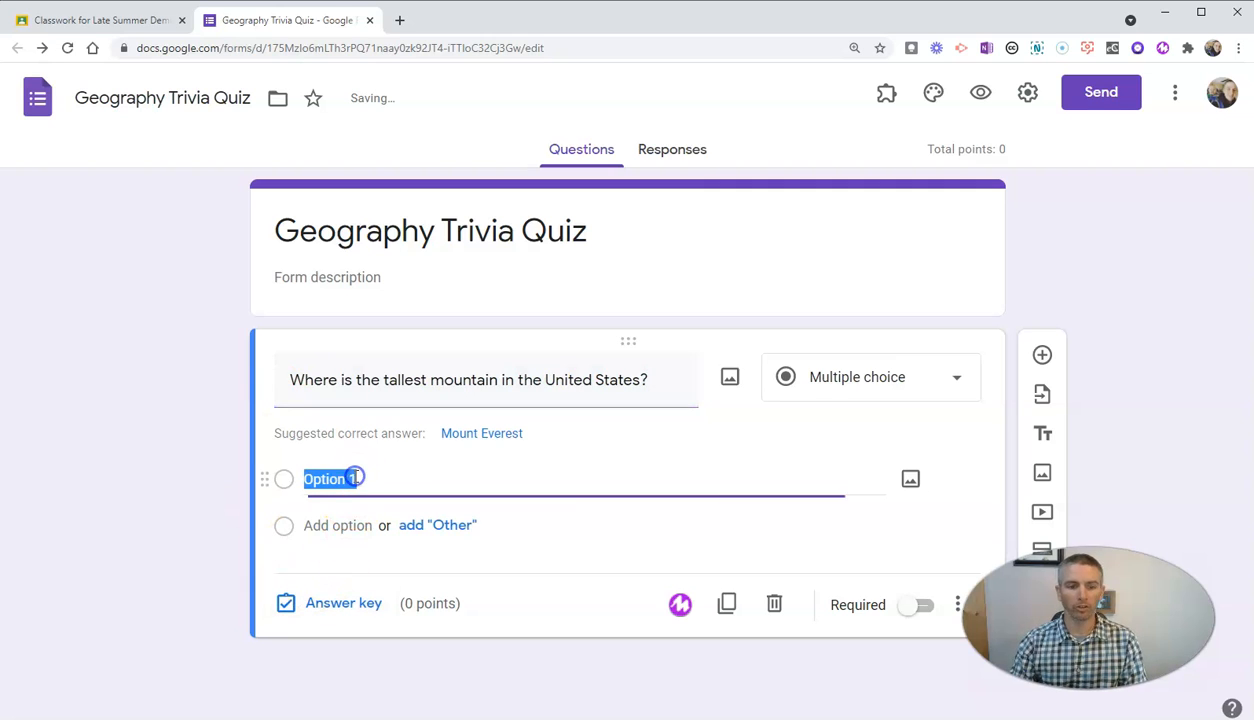
Add the answer choices Maine, Vermont, Colorado and Alaska
type("Maine")
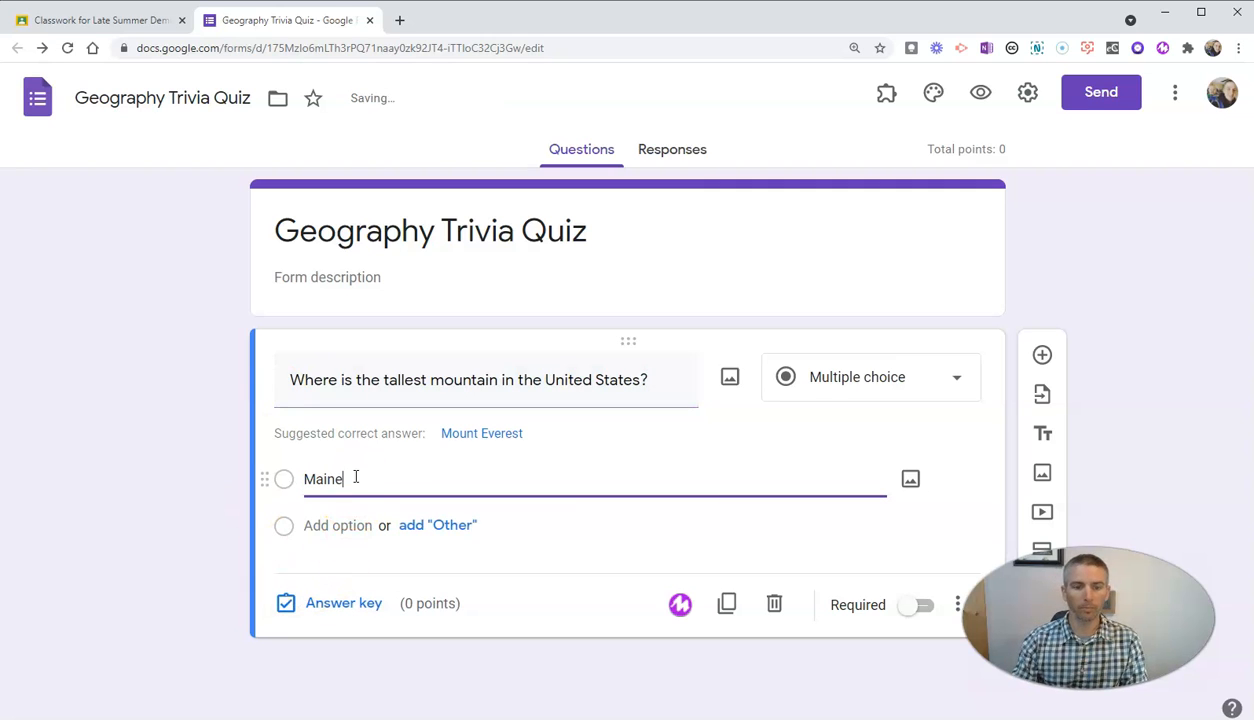
type("Vermont")
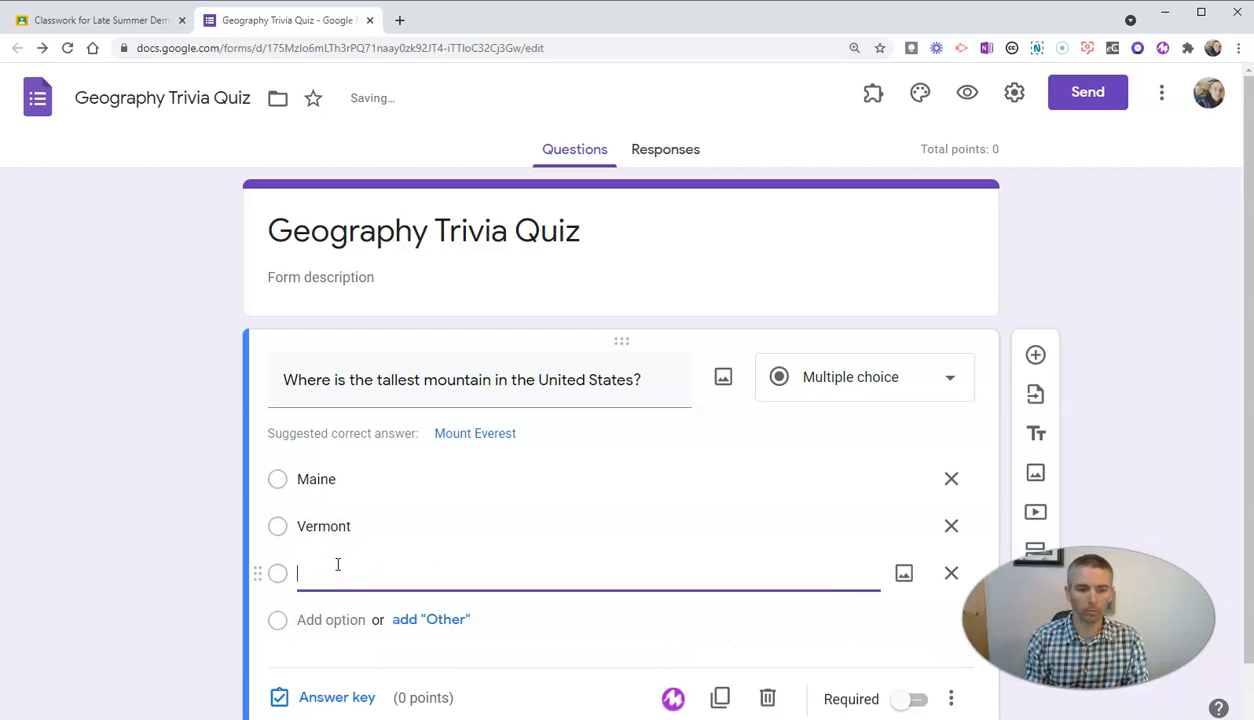
type("Colorado")
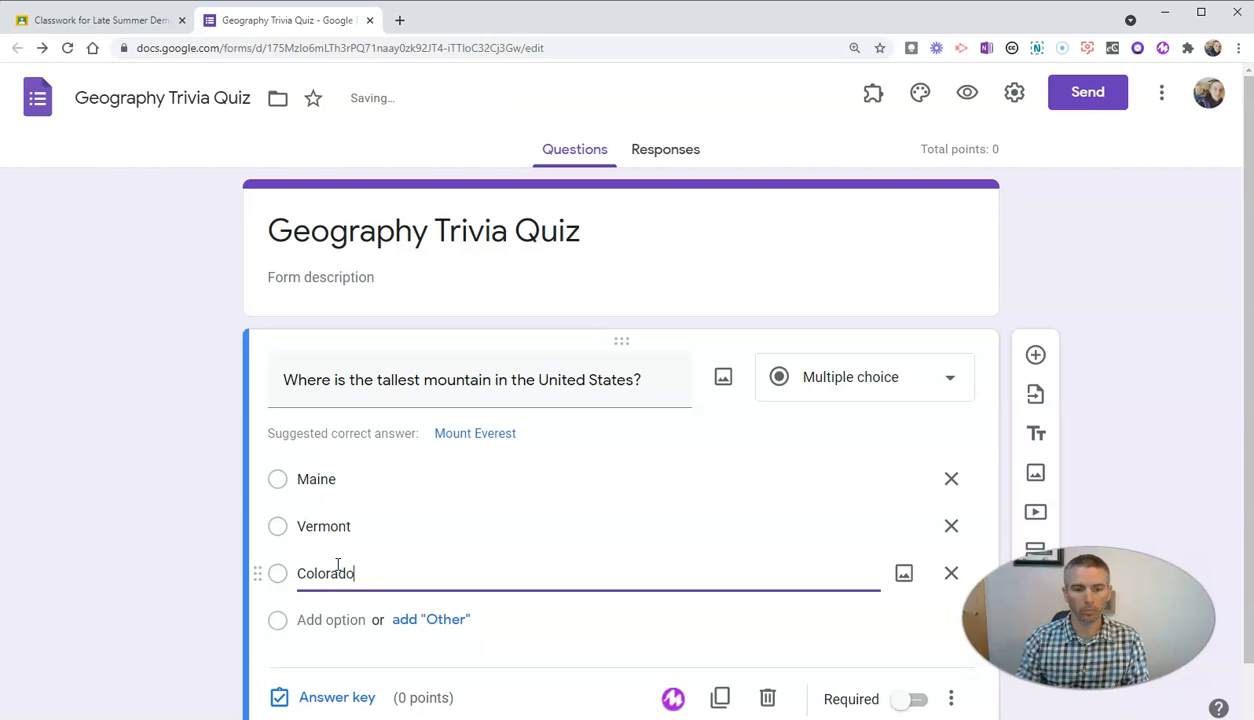
type("Ala")
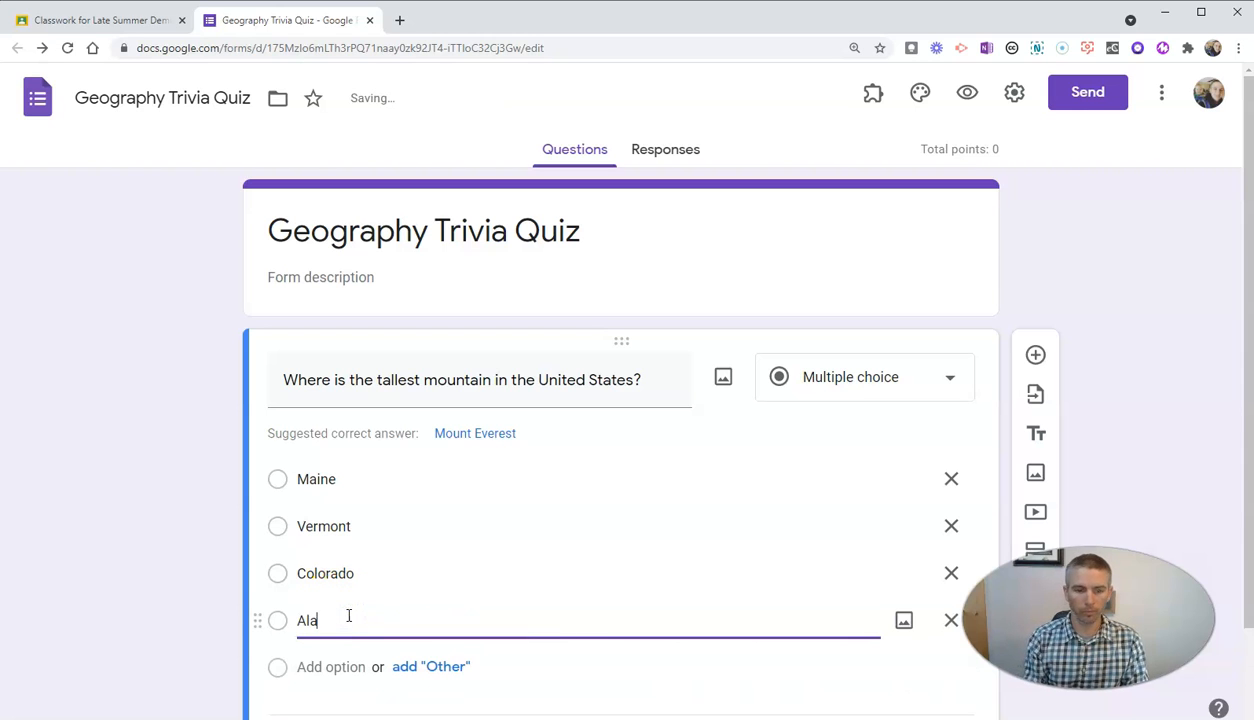
Set Alaska as the correct answer worth 5 points and make the question required
type("ska")
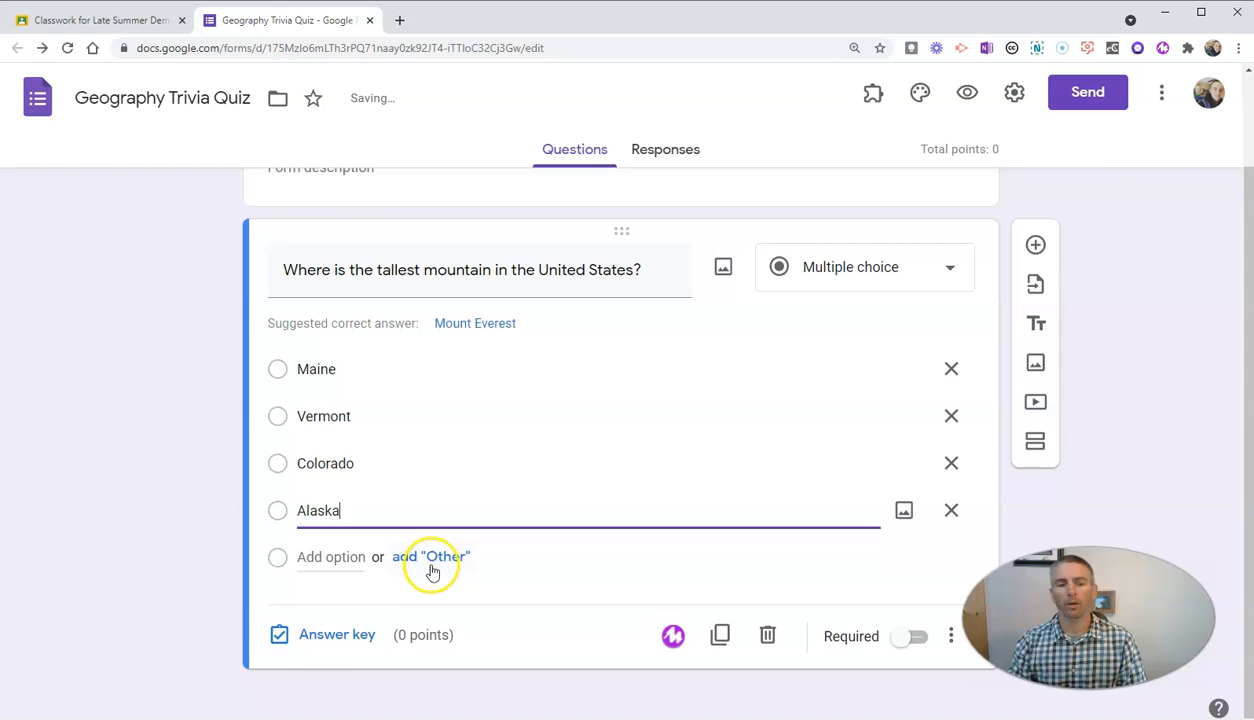
left_click(336, 634)
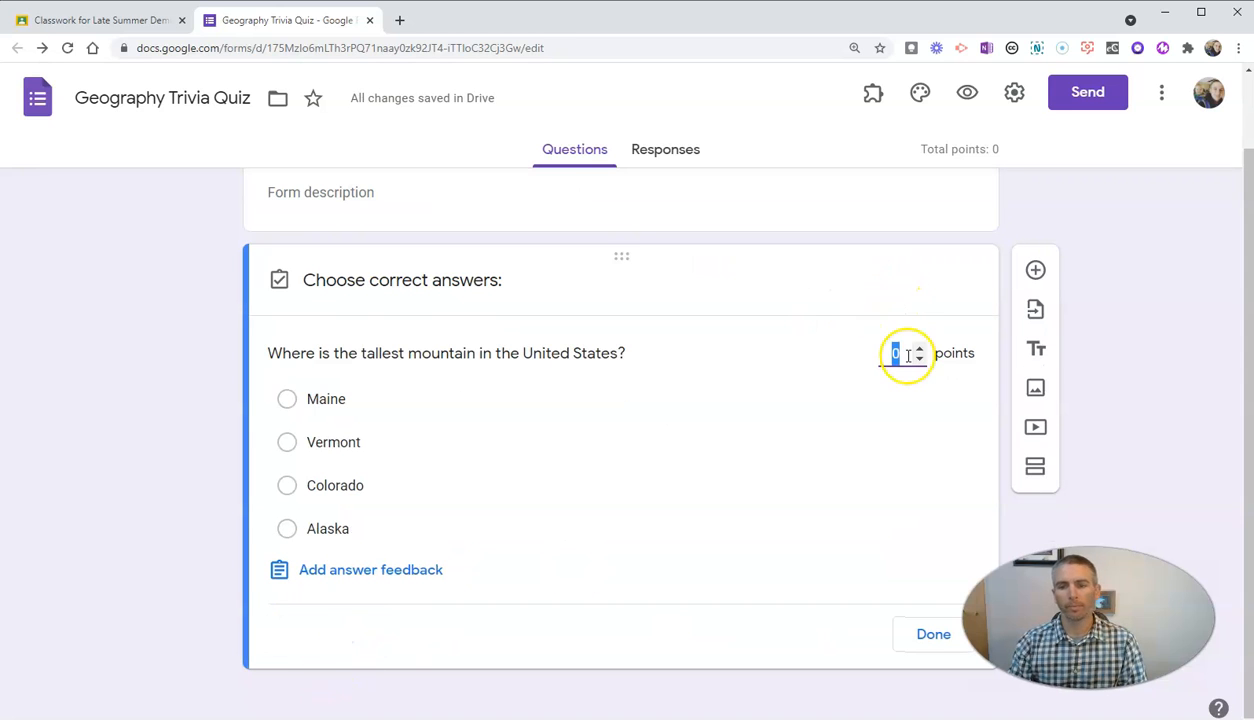
type("5")
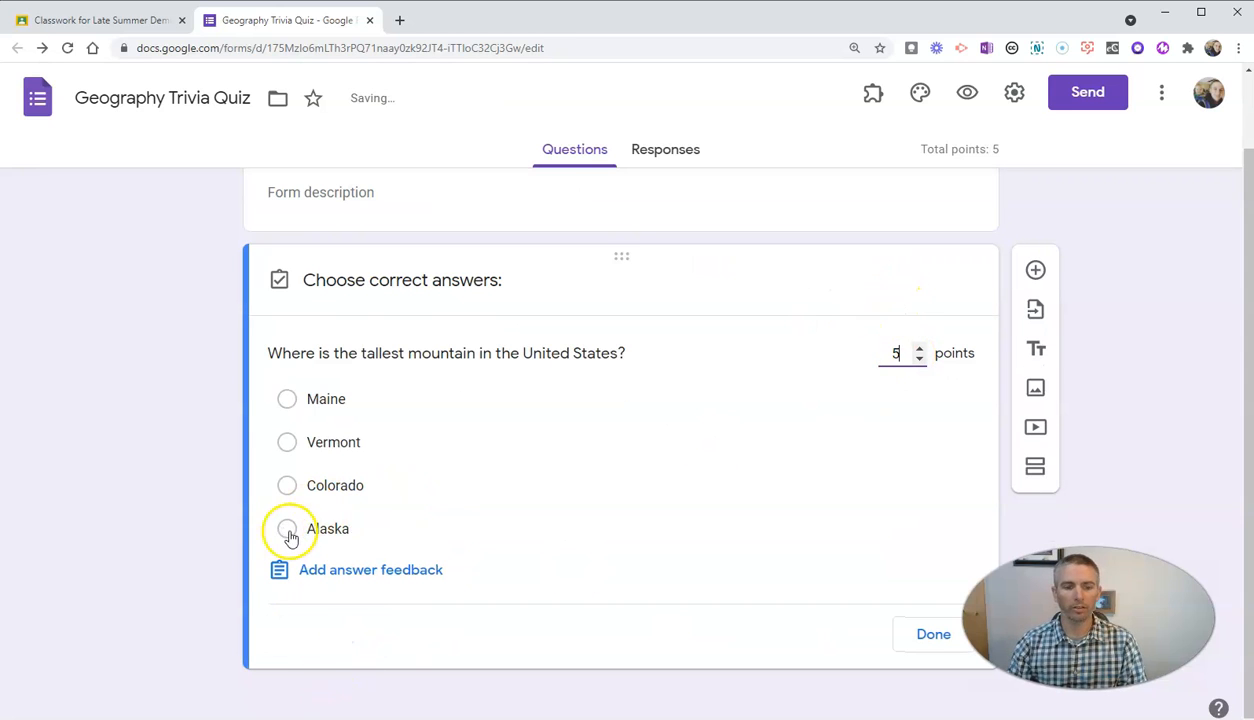
left_click(288, 528)
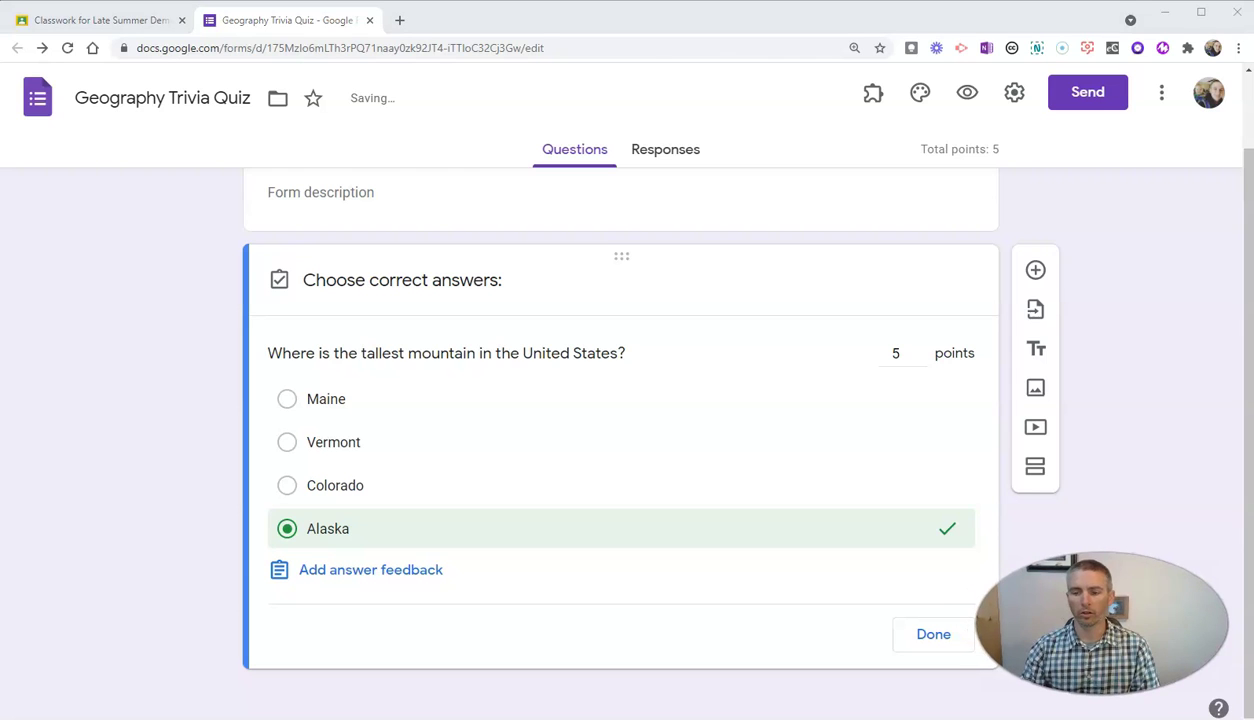
left_click(932, 634)
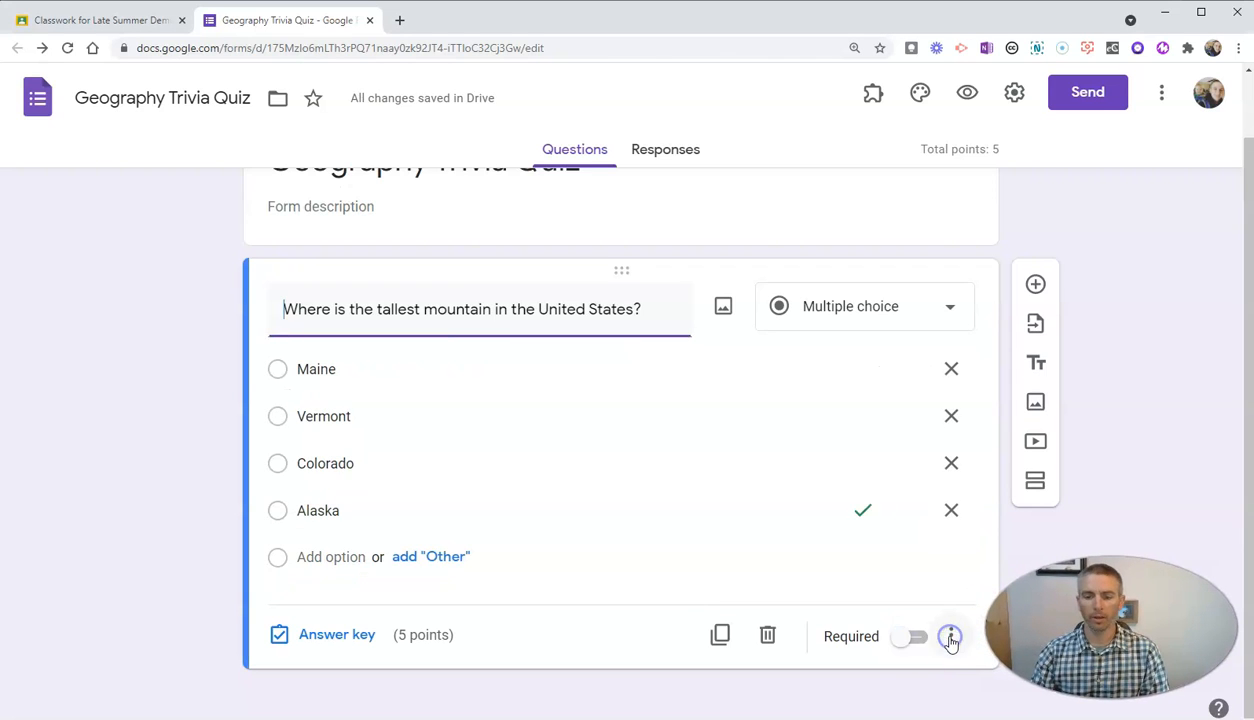
left_click(910, 636)
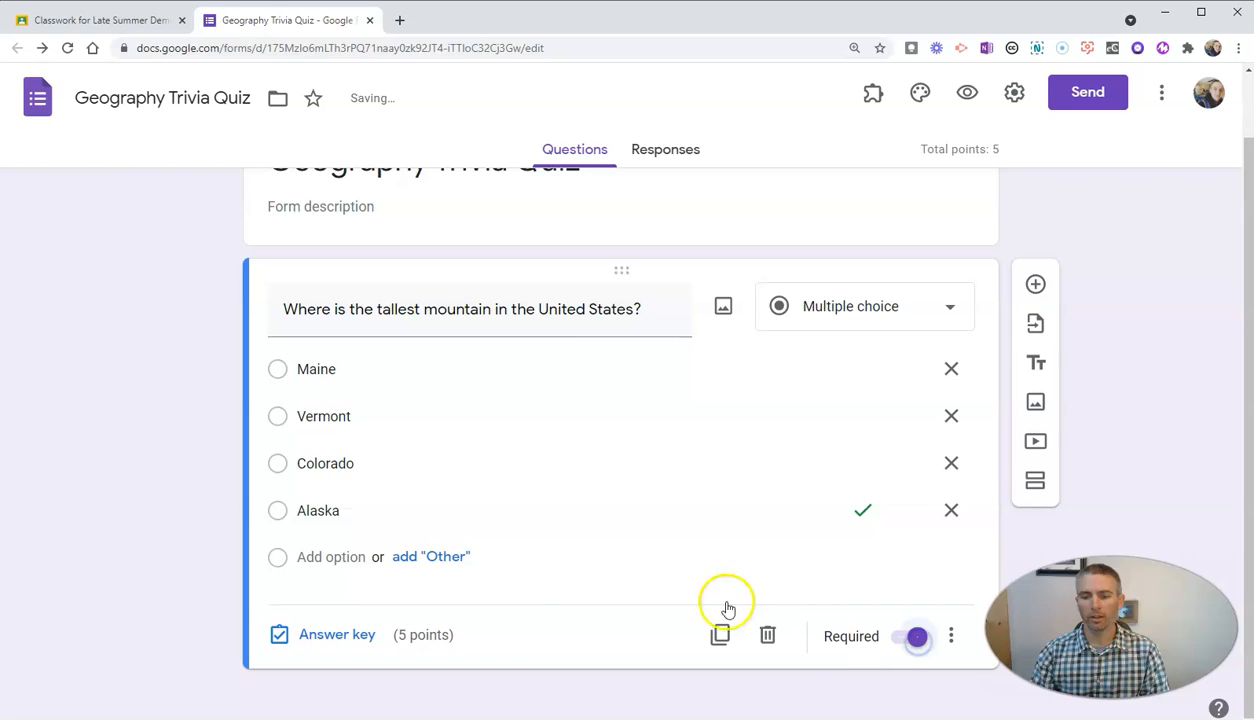
mouse_move(952, 368)
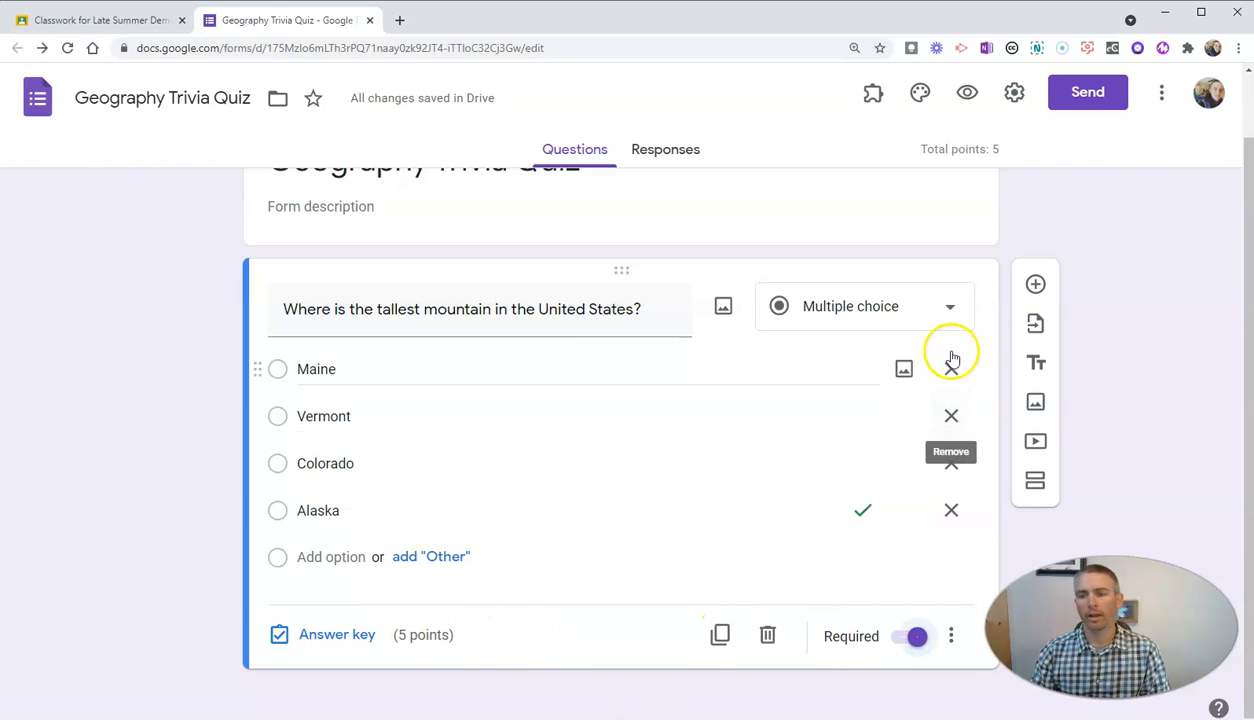
Add a second question 'Who was the first president of the United States?'
left_click(1036, 284)
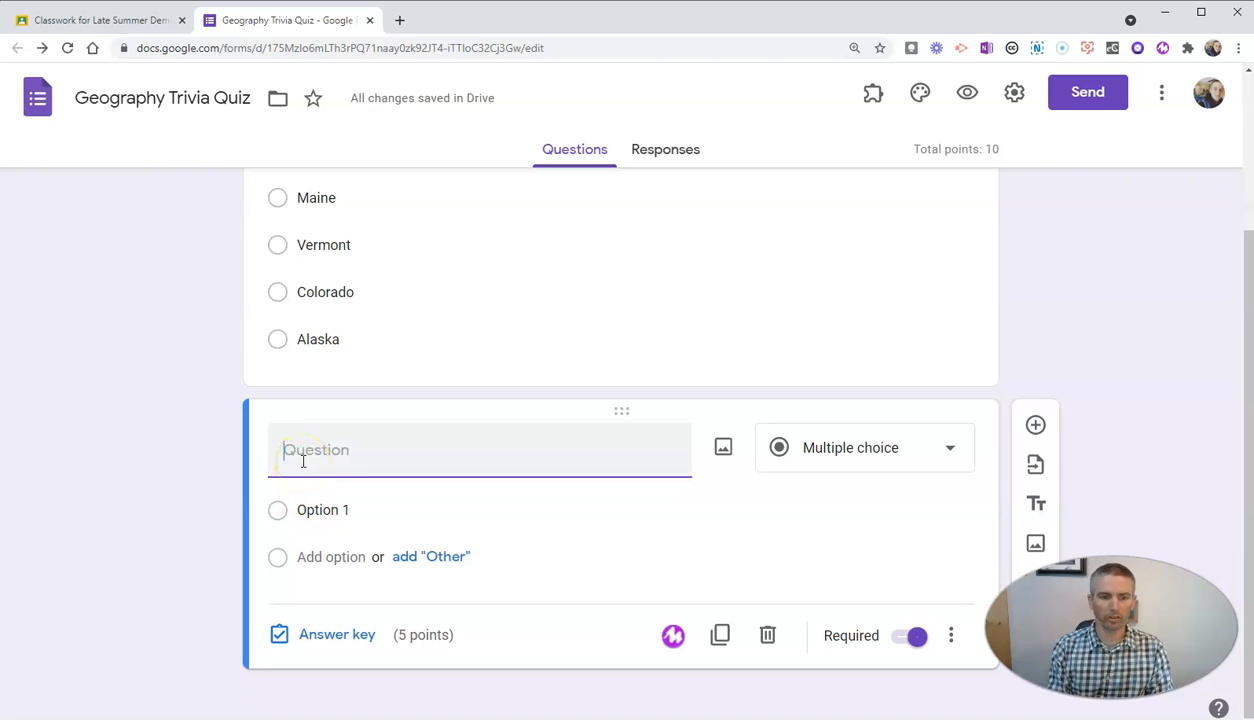
type("Who was the fir")
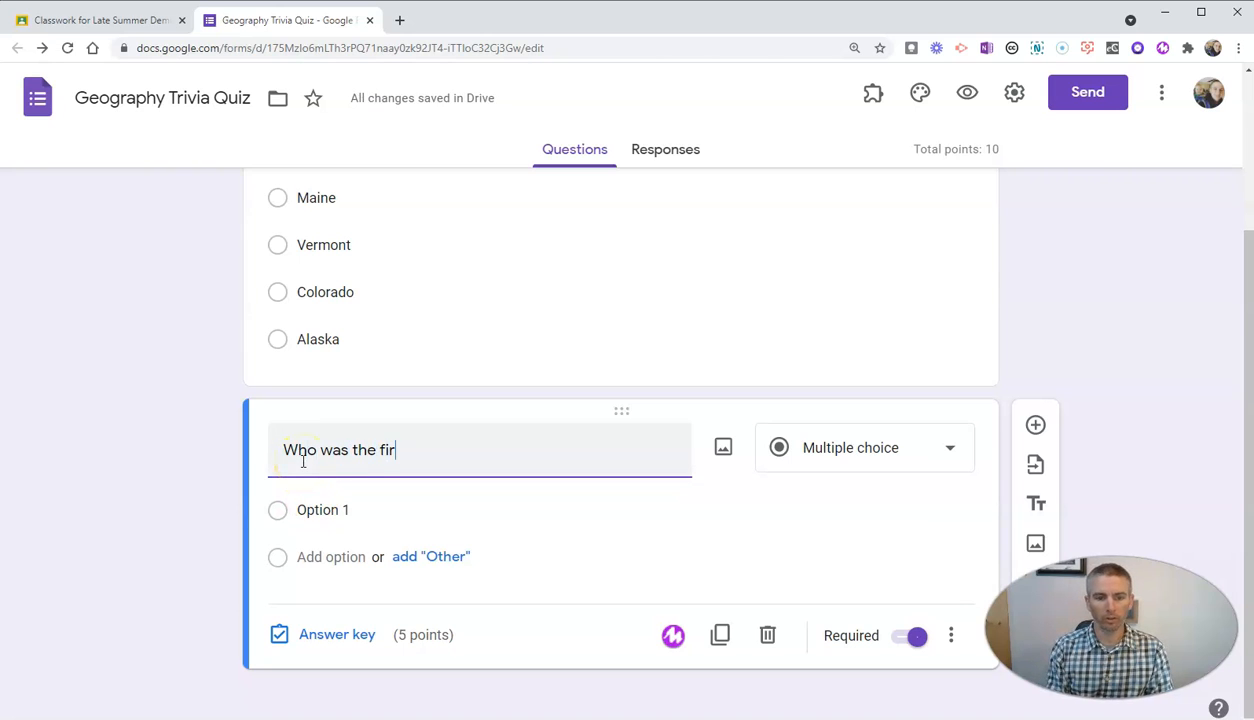
type("st pre")
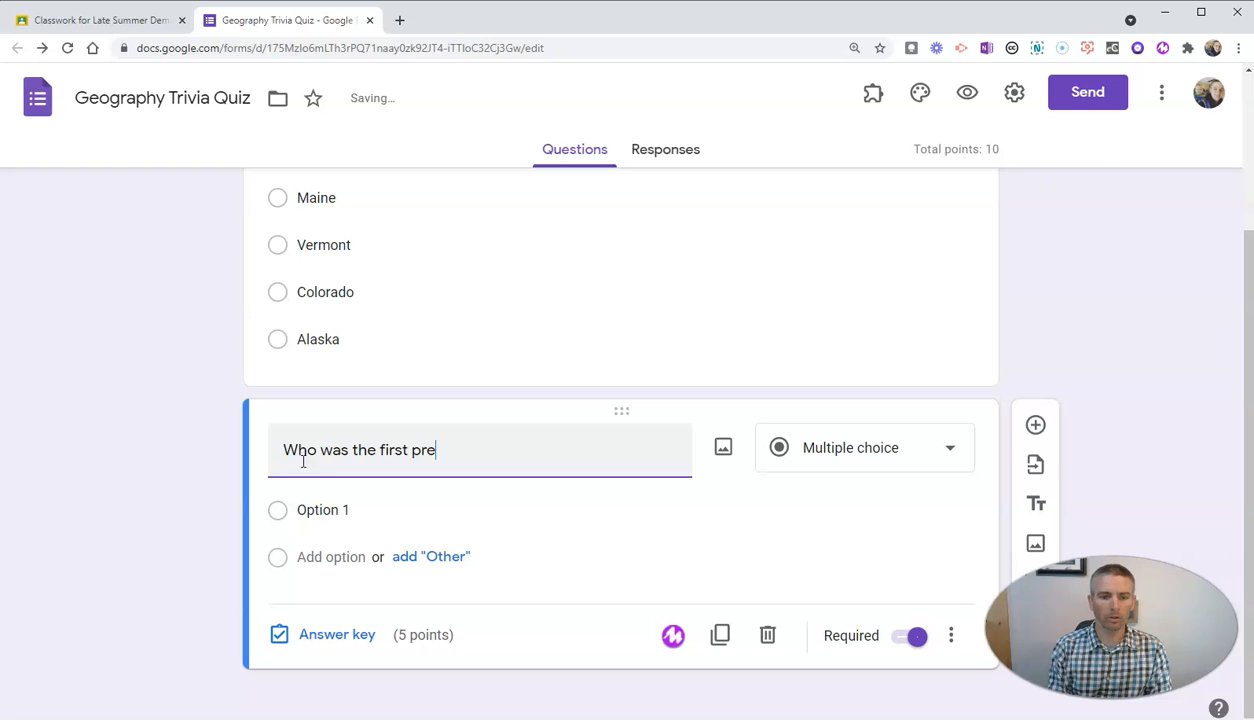
type("sident o")
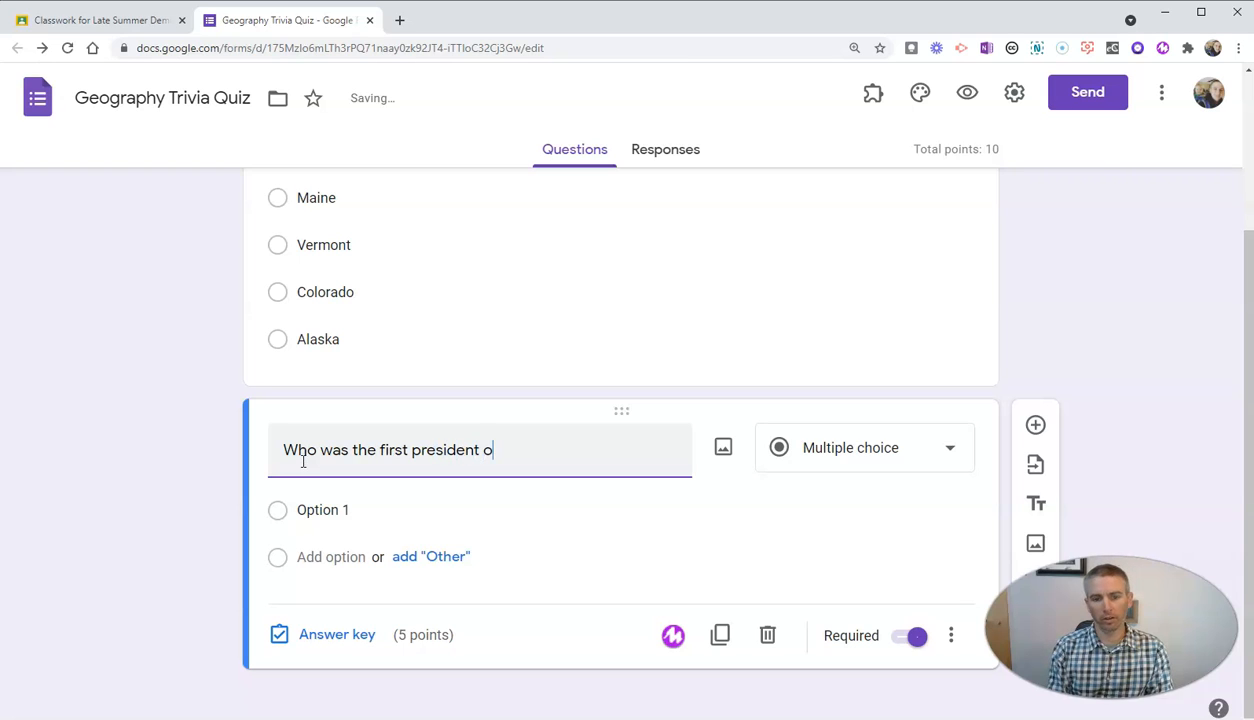
type("f the Unite")
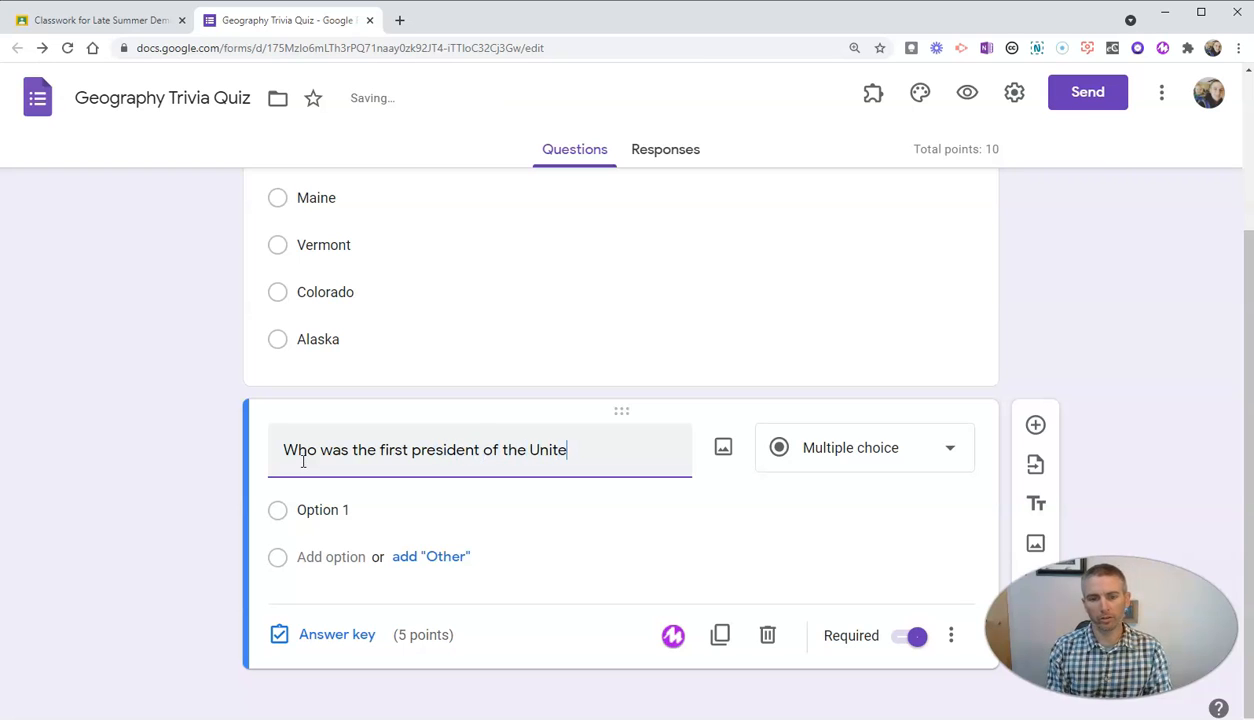
type("d States?")
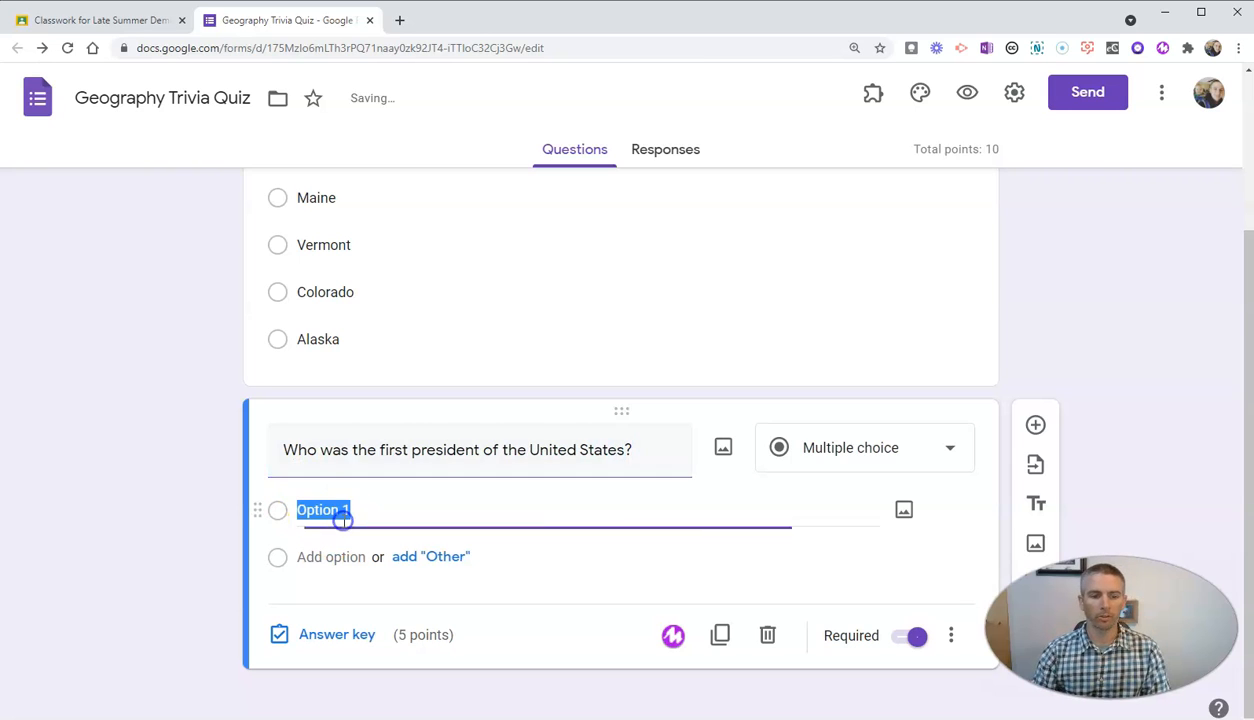
Give it the choices Adams, Lincoln, Washington and Jefferson
type("Adams")
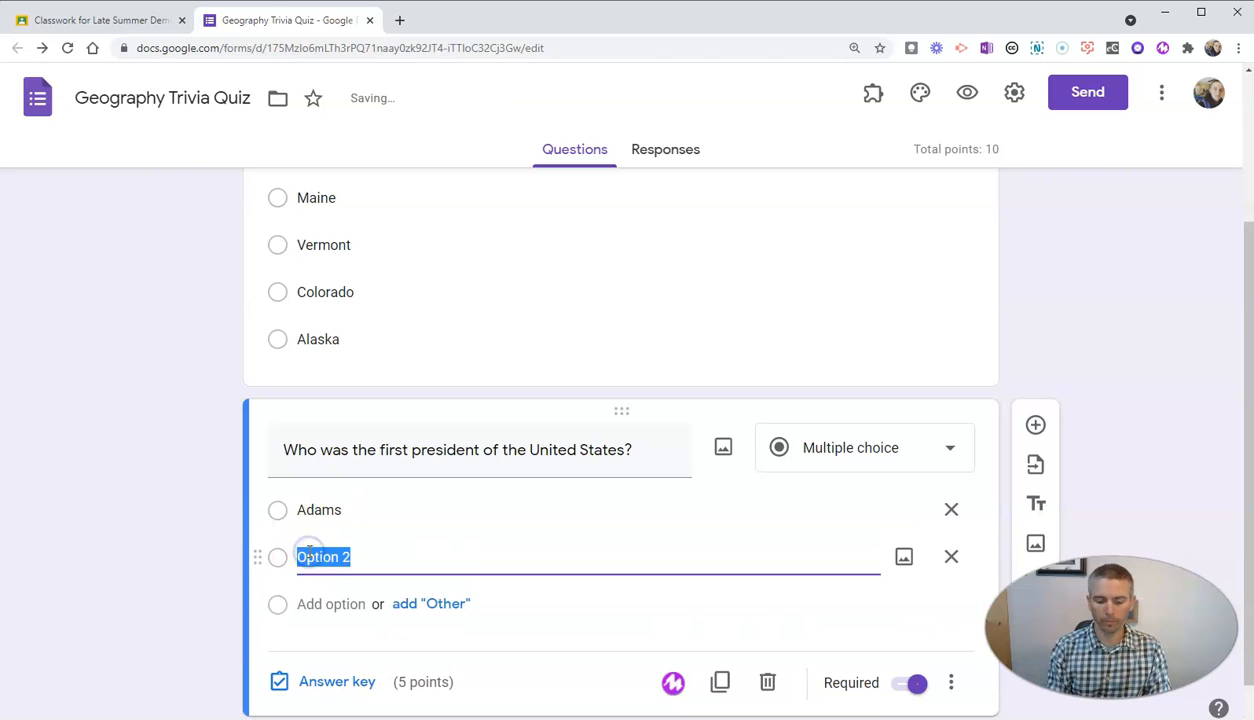
type("Lincoln")
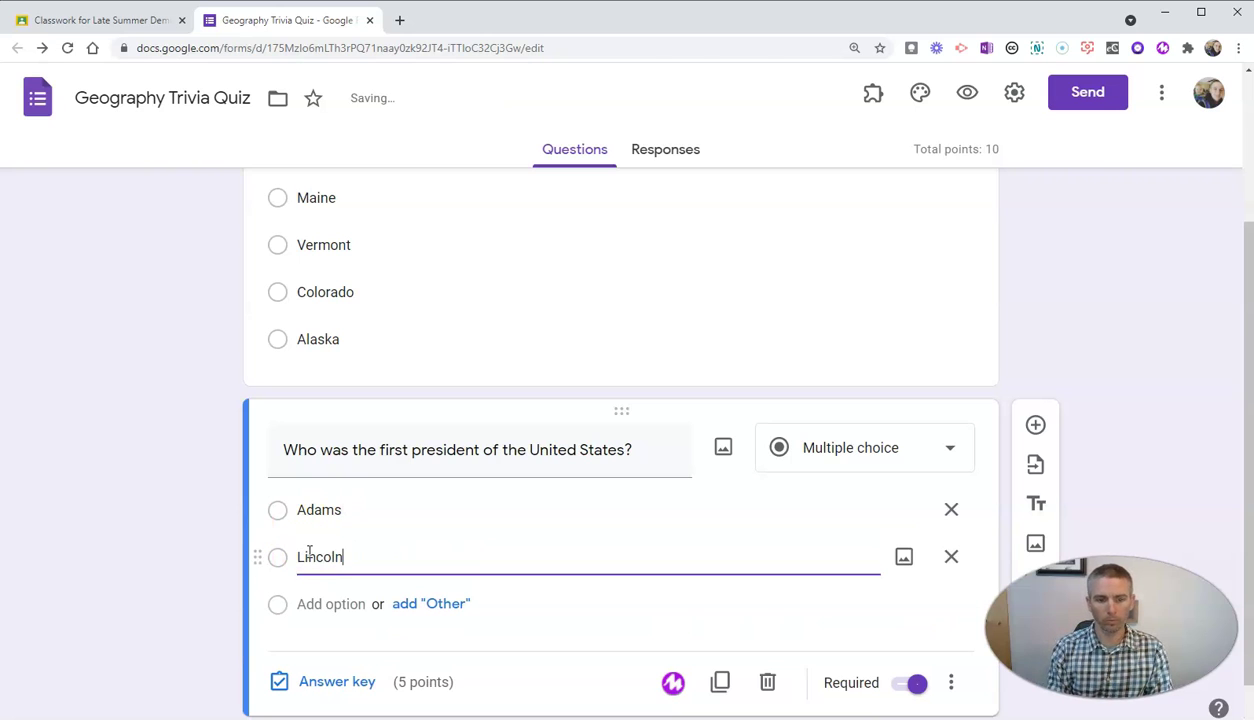
type("Wash")
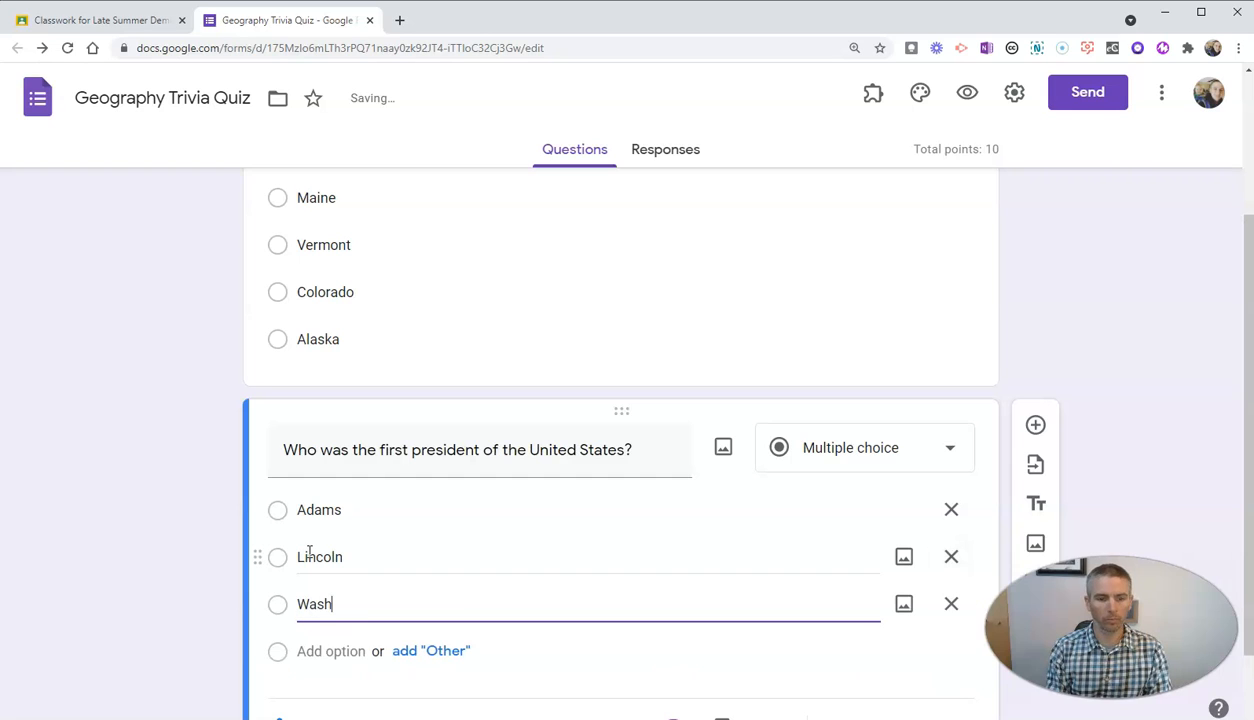
type("ington")
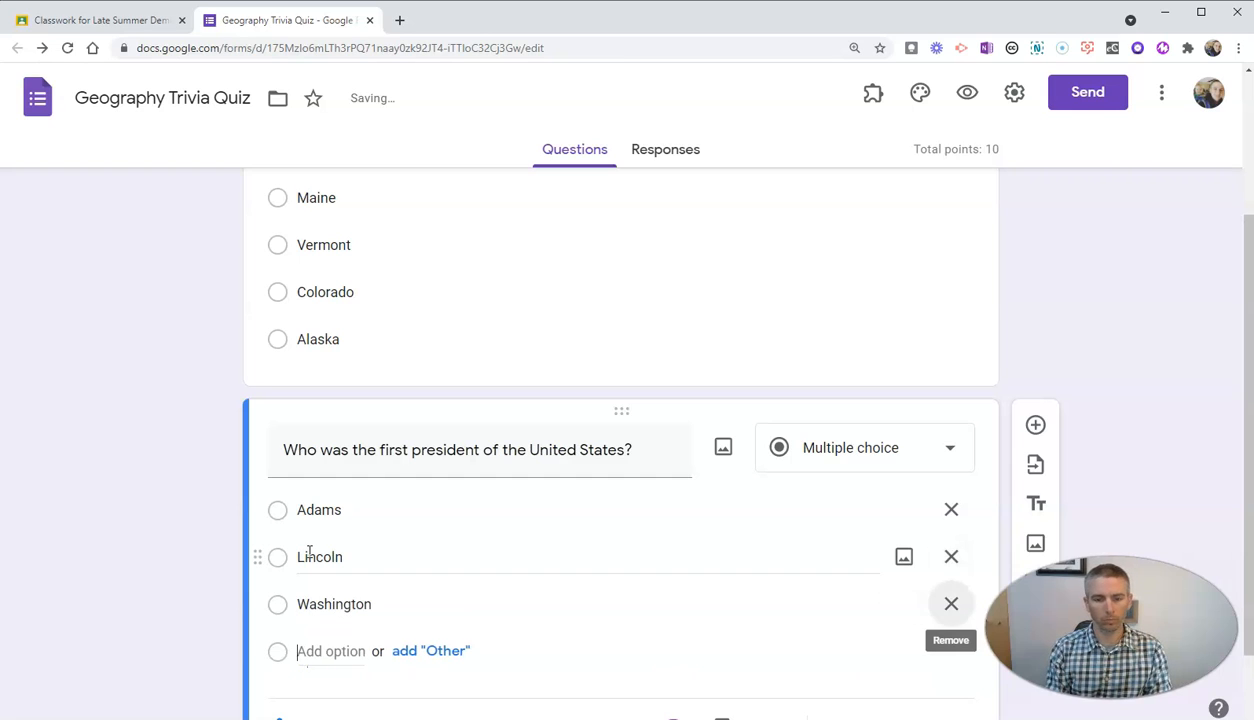
type("Jeffer")
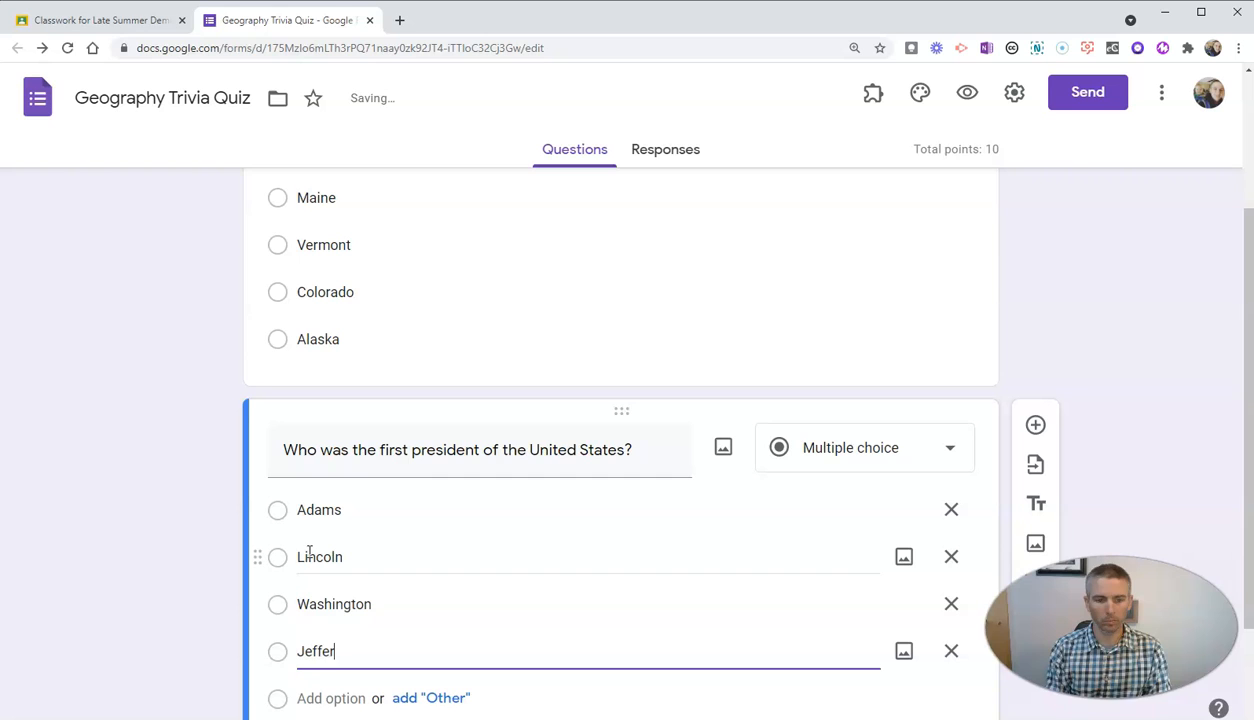
type("son")
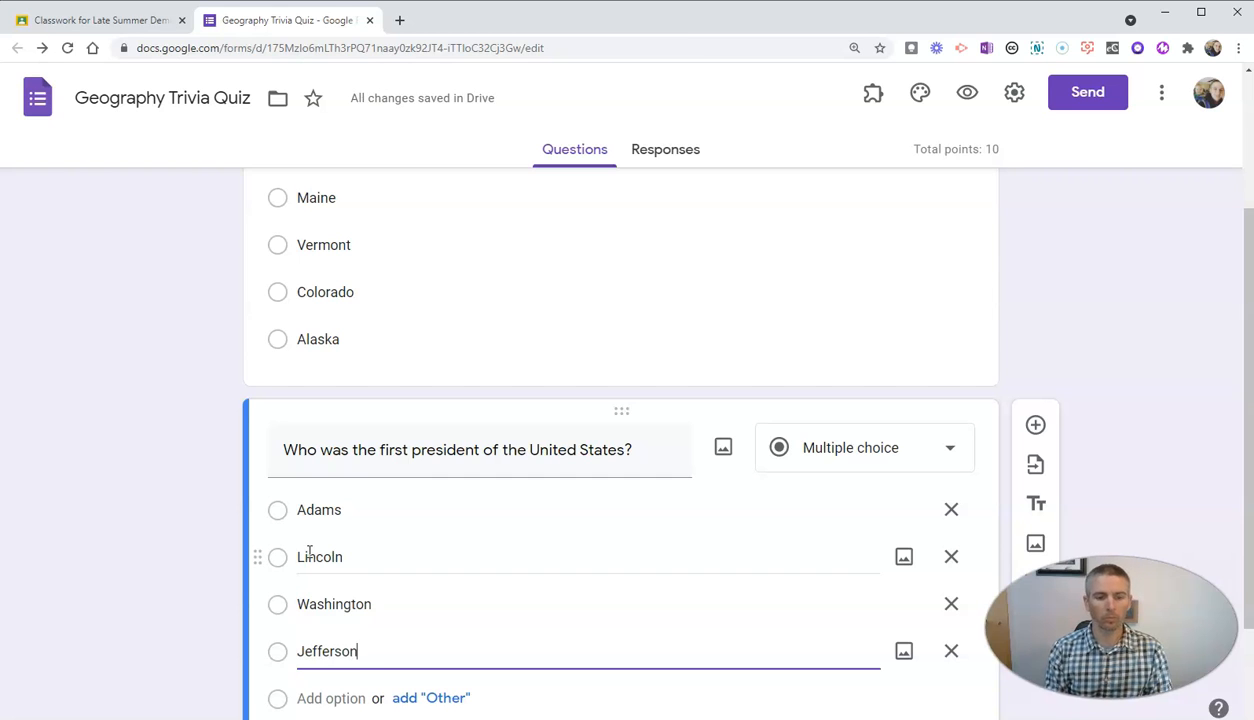
scroll("down", 3)
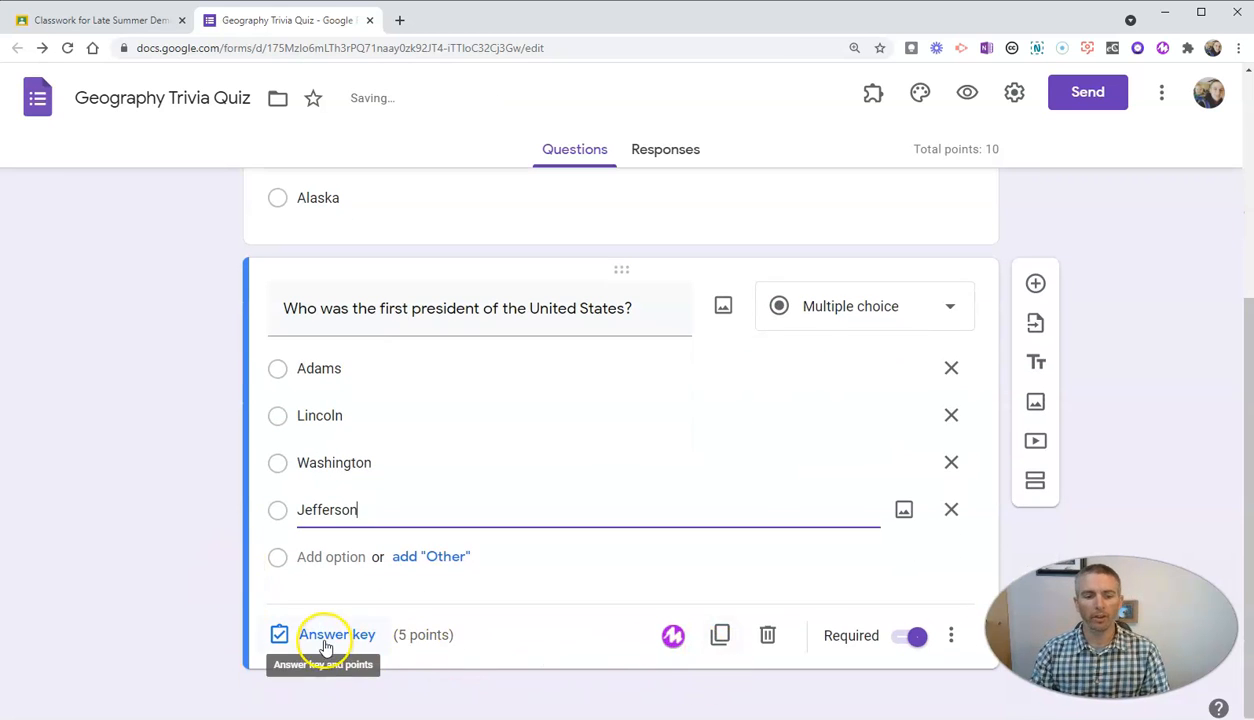
Set Washington as the correct answer worth 5 points in the answer key
left_click(336, 634)
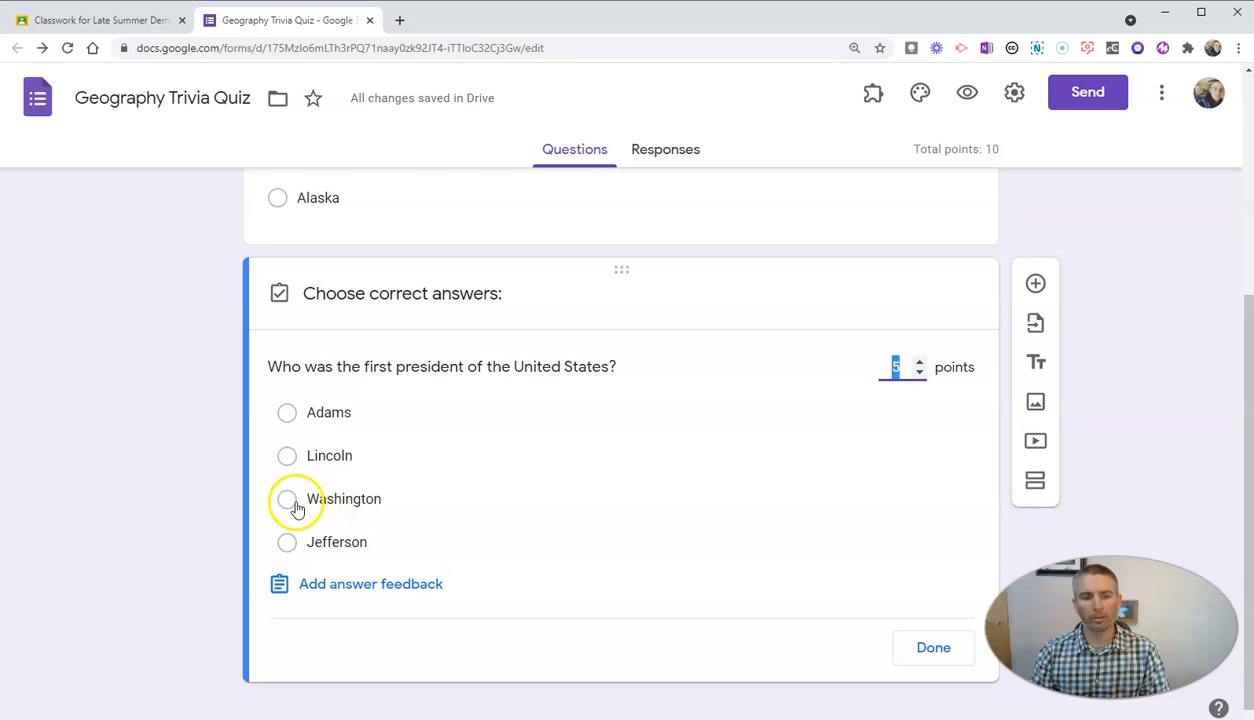
left_click(288, 498)
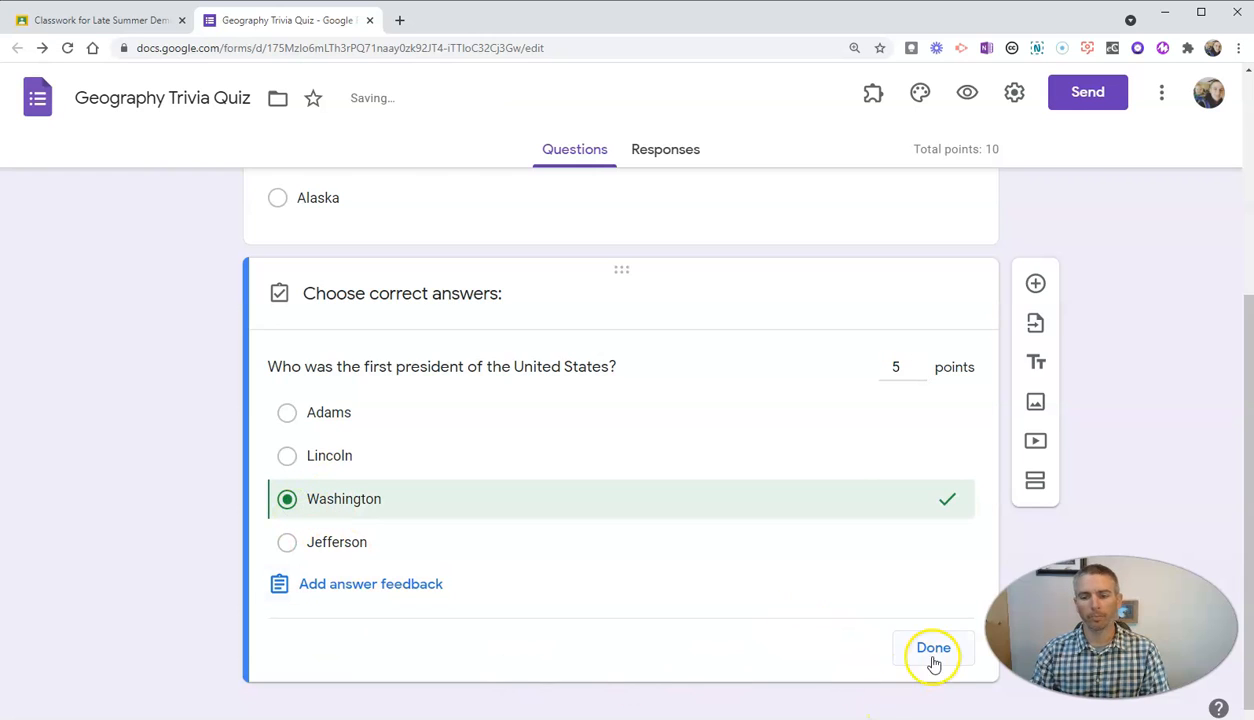
left_click(934, 648)
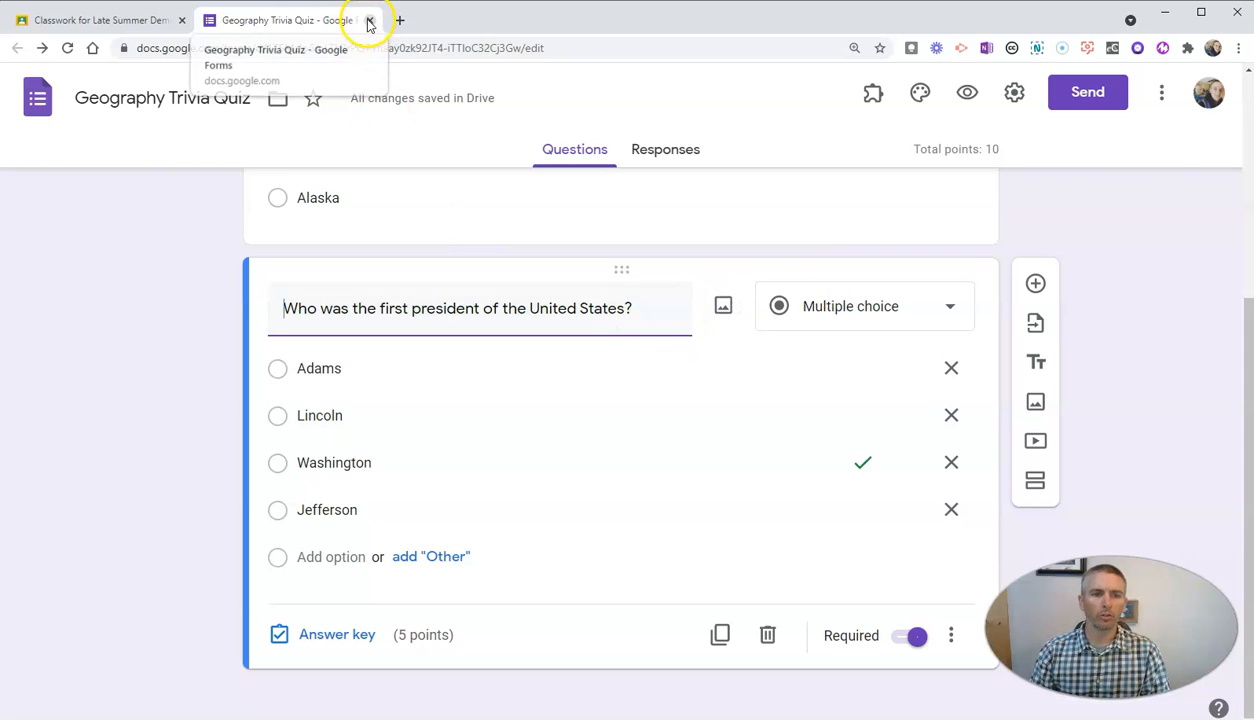
Close the Forms editor and assign the Geography Trivia Quiz to the class
left_click(368, 20)
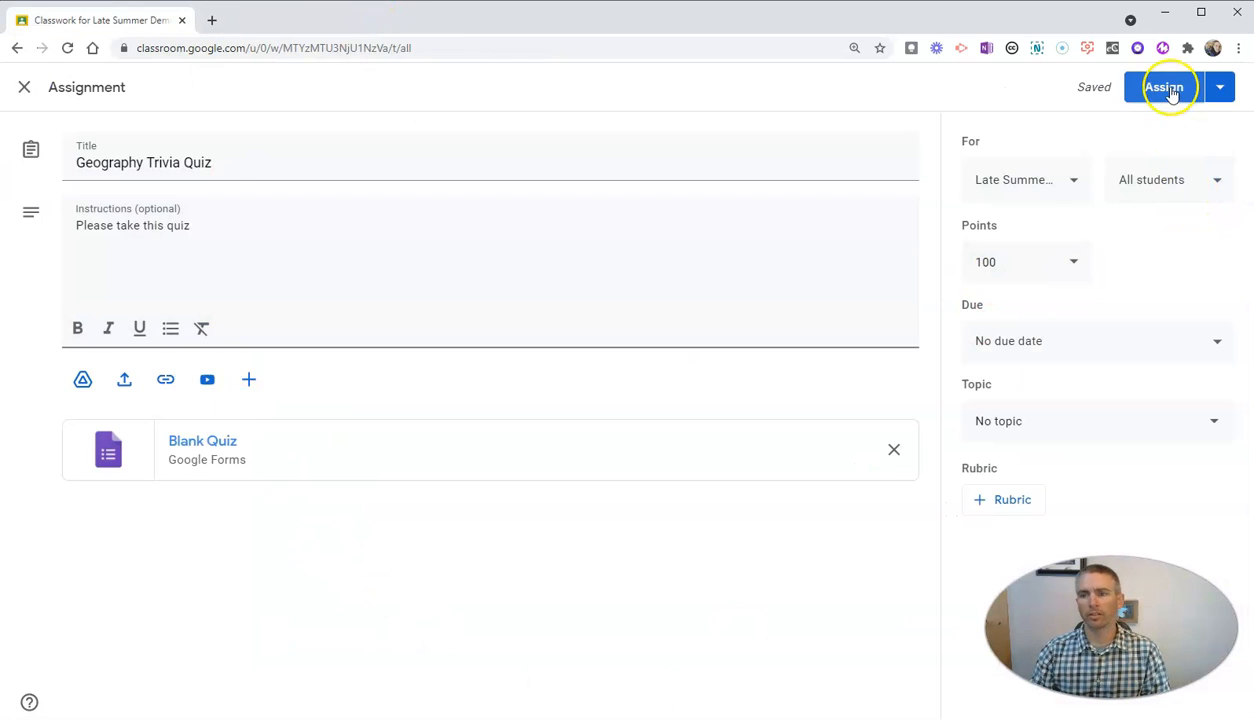
left_click(1164, 88)
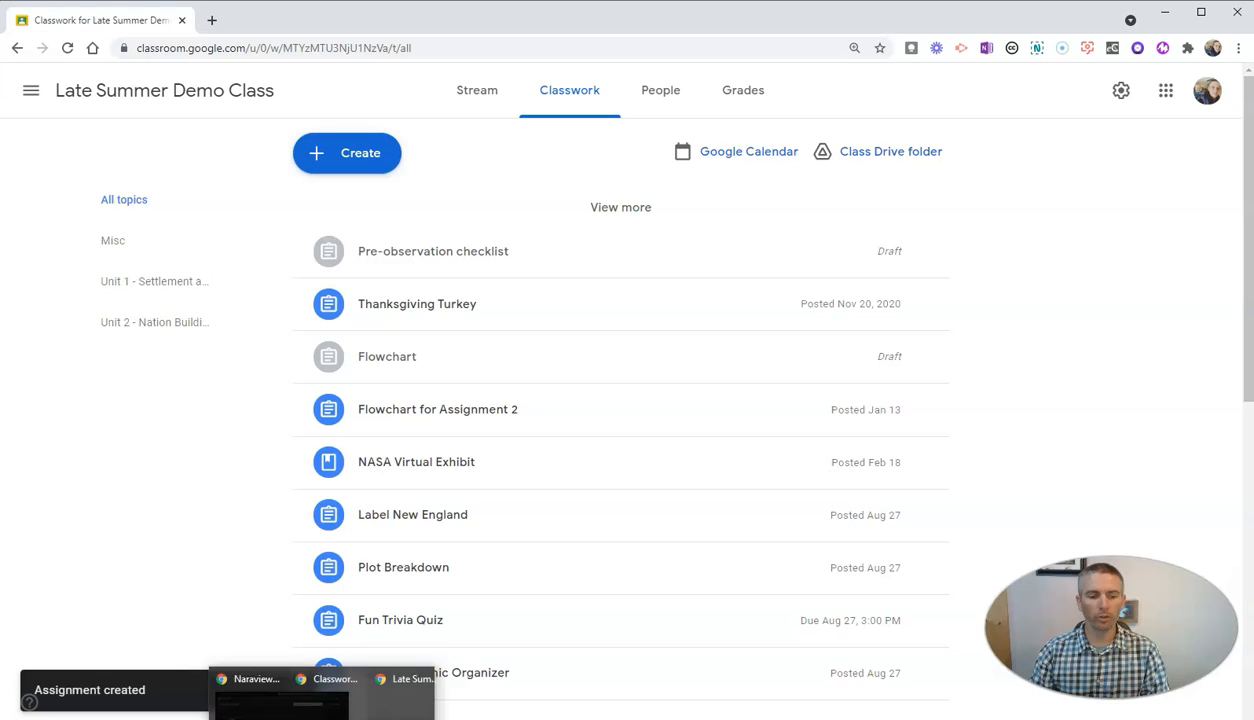
left_click(476, 90)
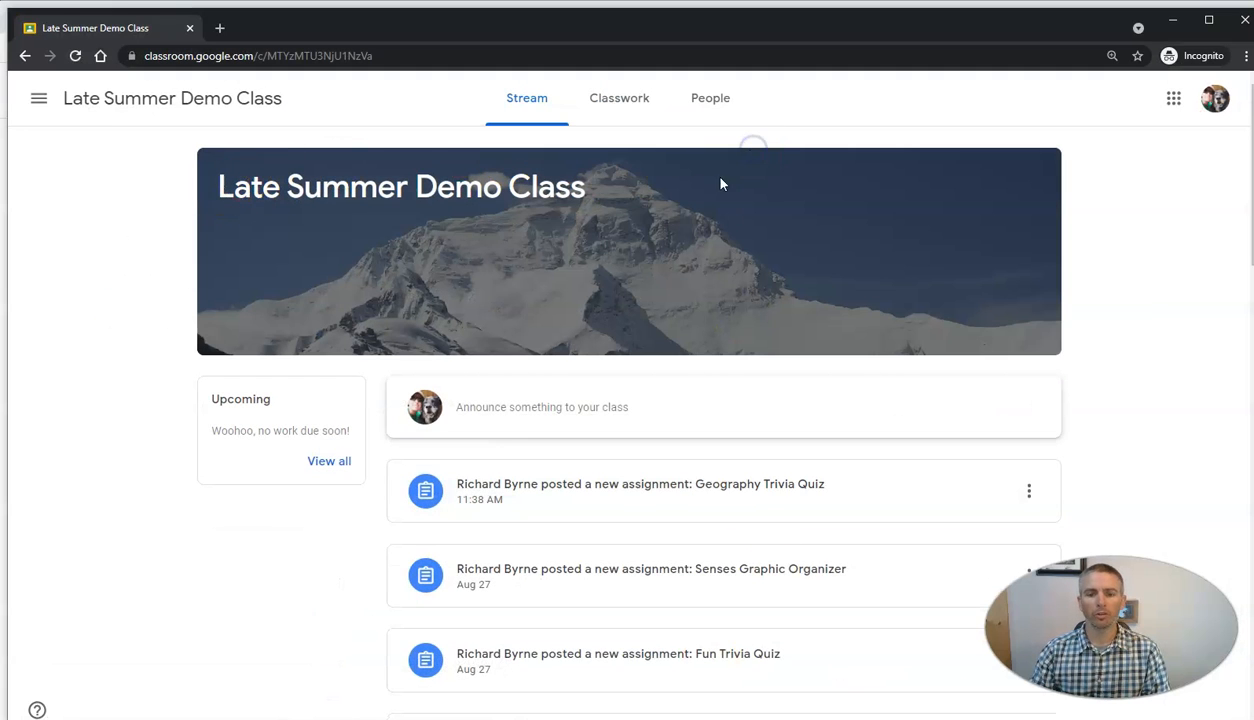
mouse_move(744, 490)
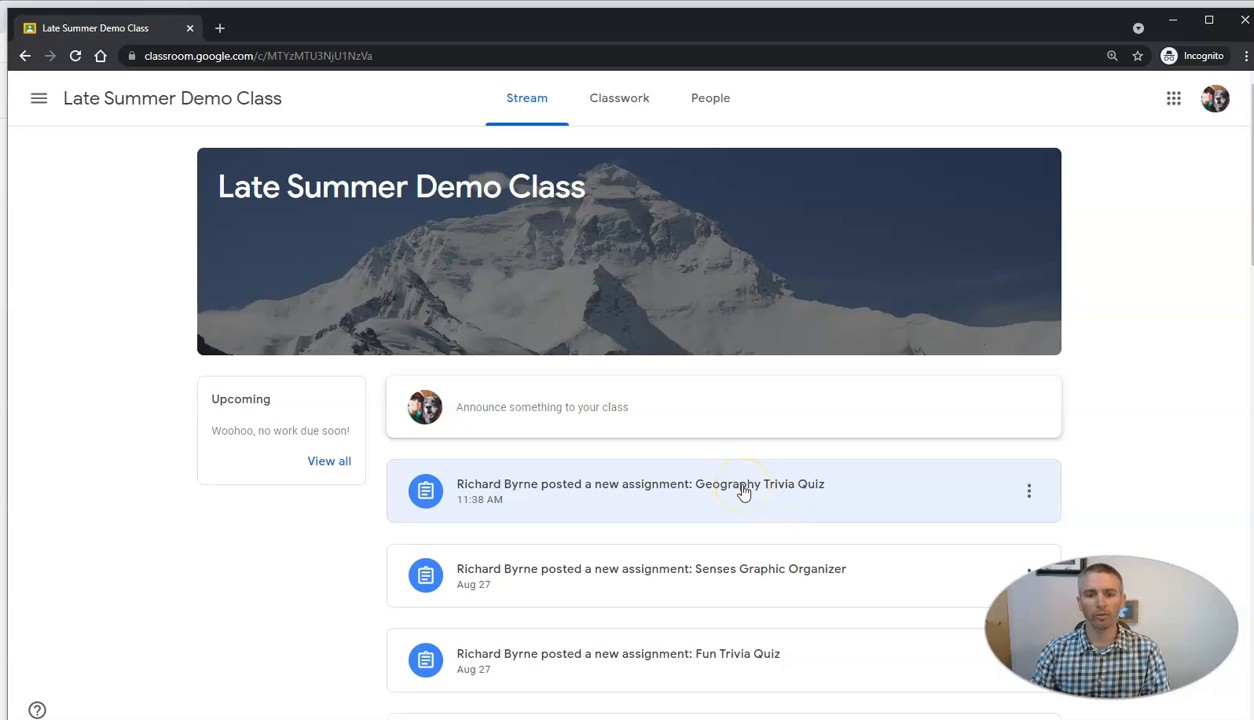
Open the Geography Trivia Quiz assignment from the student's class stream
left_click(762, 484)
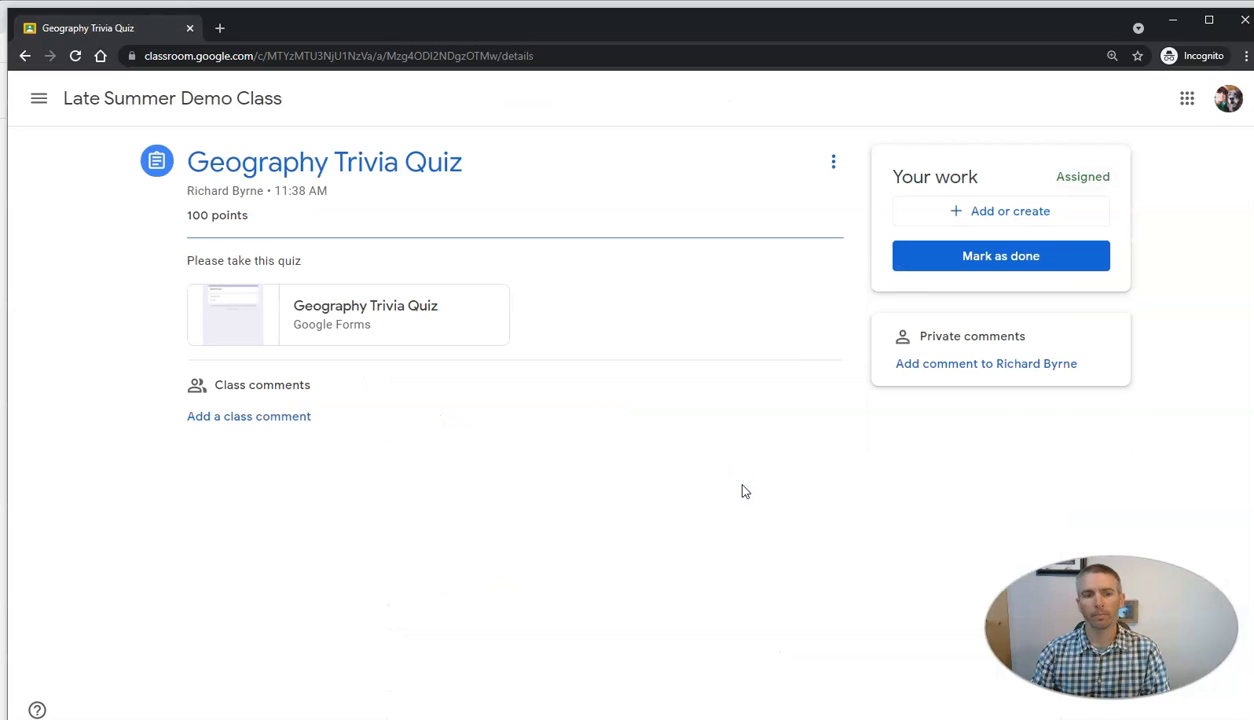
mouse_move(380, 312)
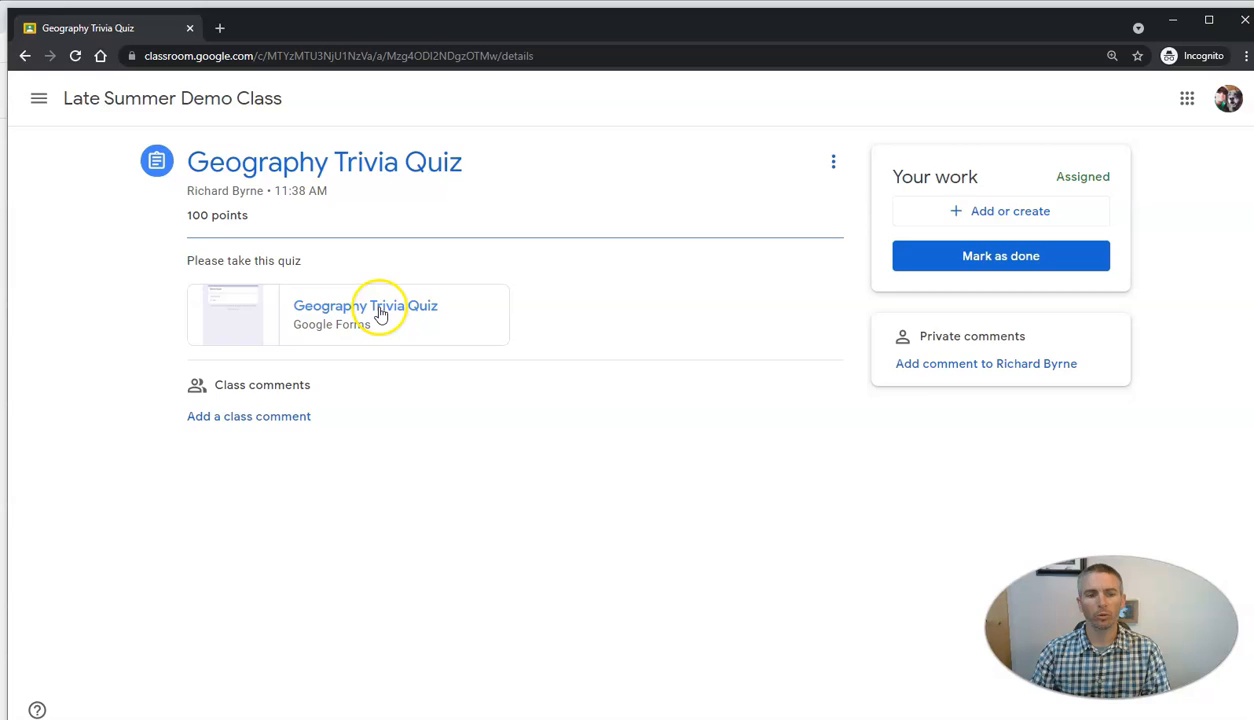
Open the attached Geography Trivia Quiz and answer Alaska for the tallest-mountain question
left_click(364, 304)
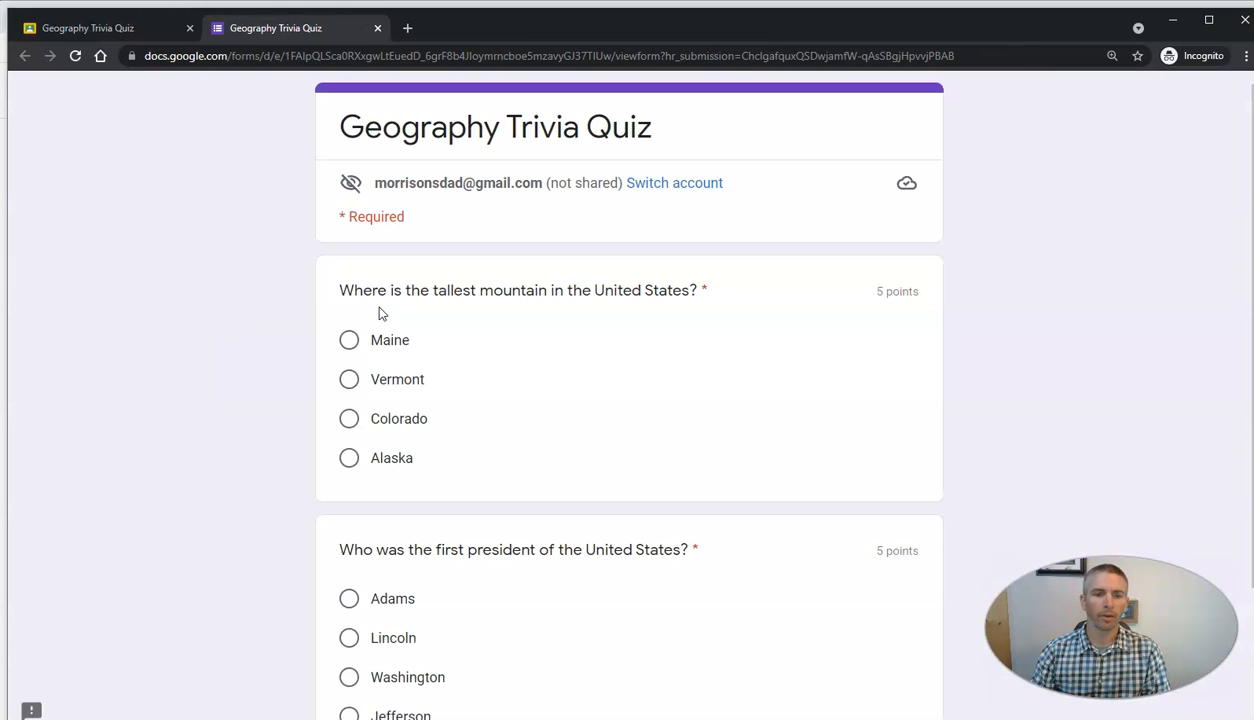
scroll("down", 3)
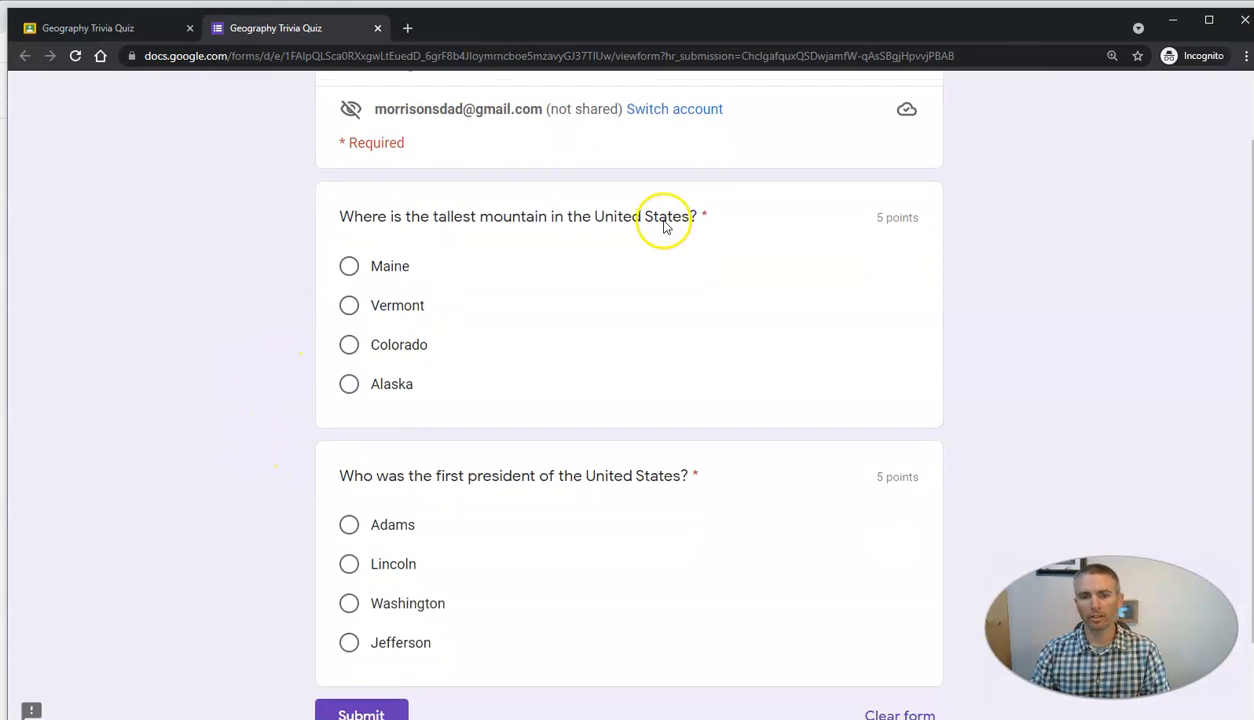
scroll("down", 3)
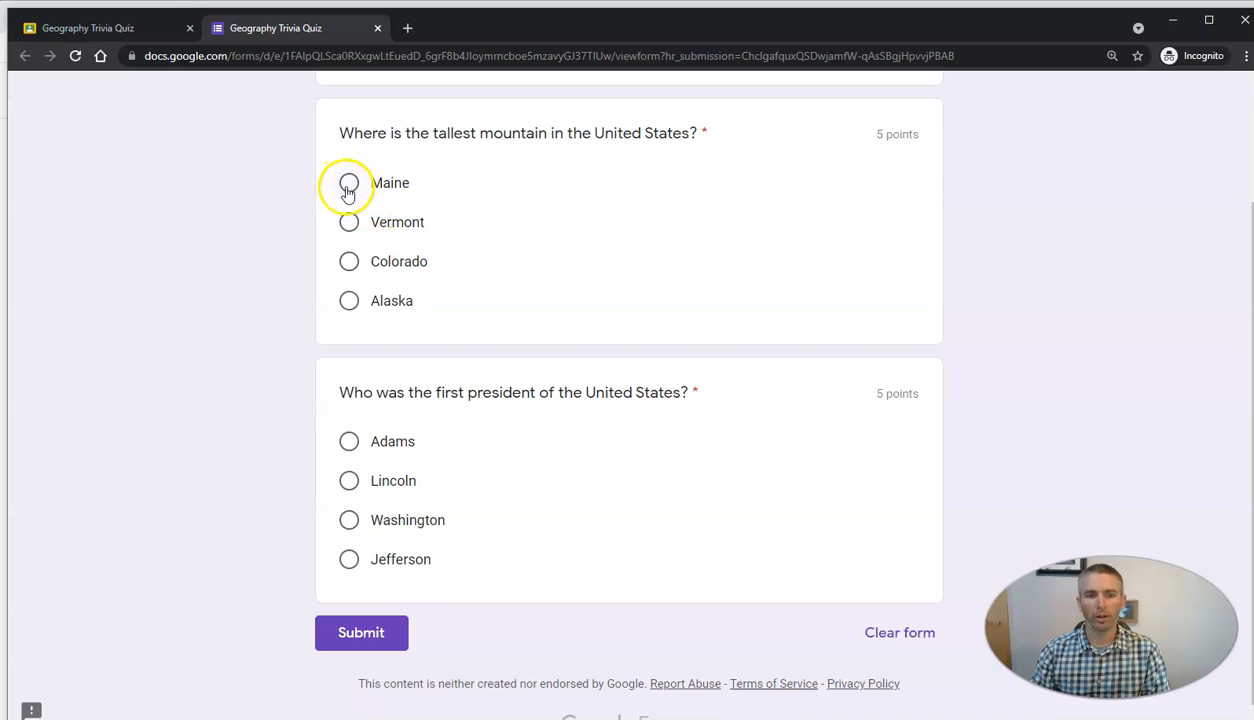
left_click(350, 300)
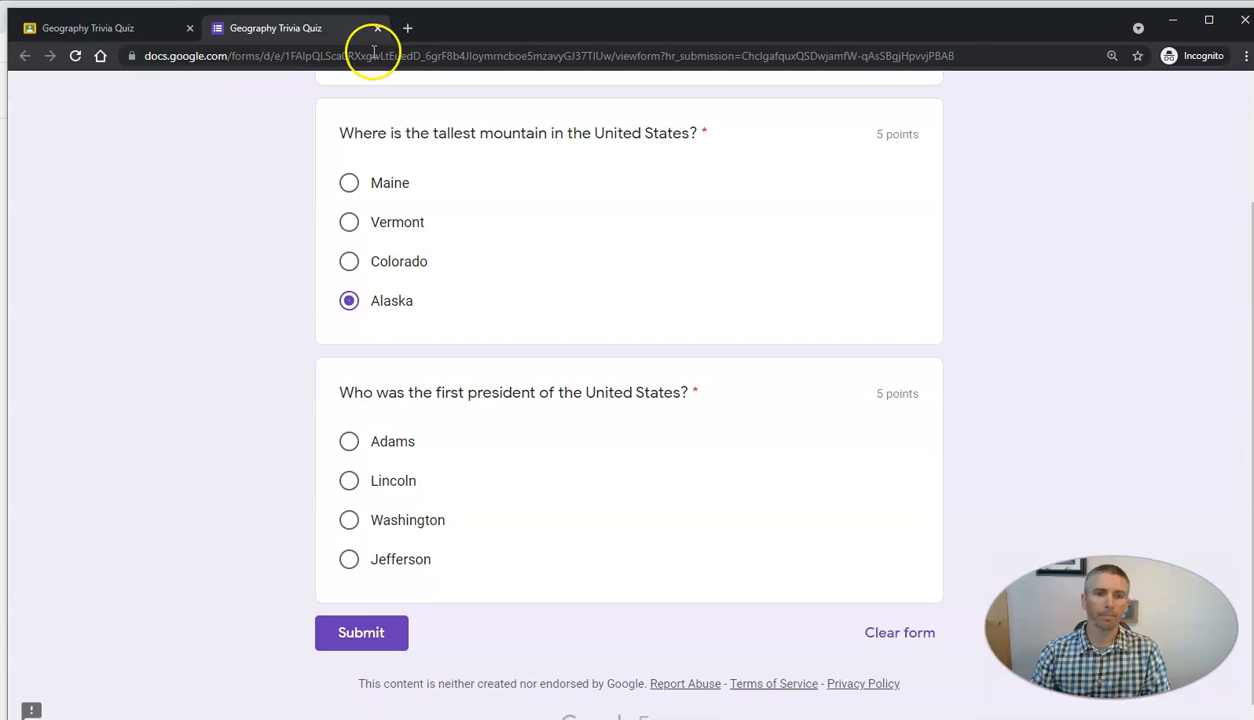
mouse_move(380, 28)
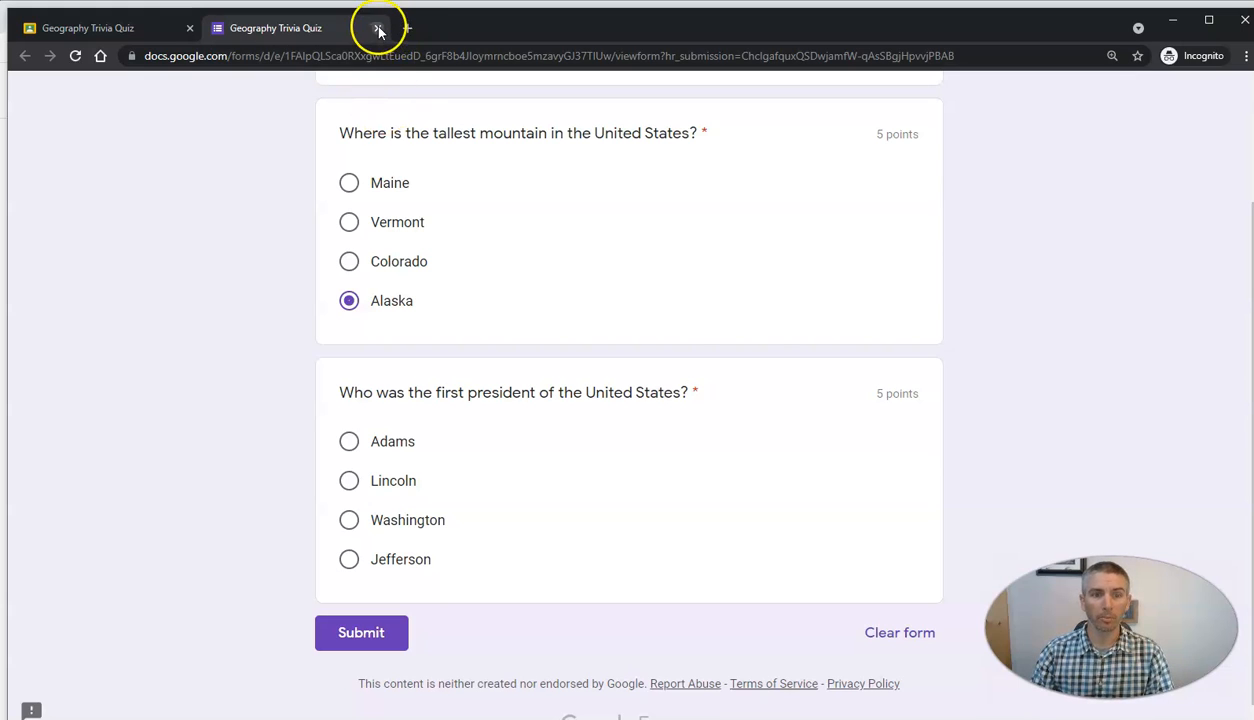
Leave and reopen the quiz with Alaska saved, answer Washington for the president question, and submit
left_click(378, 28)
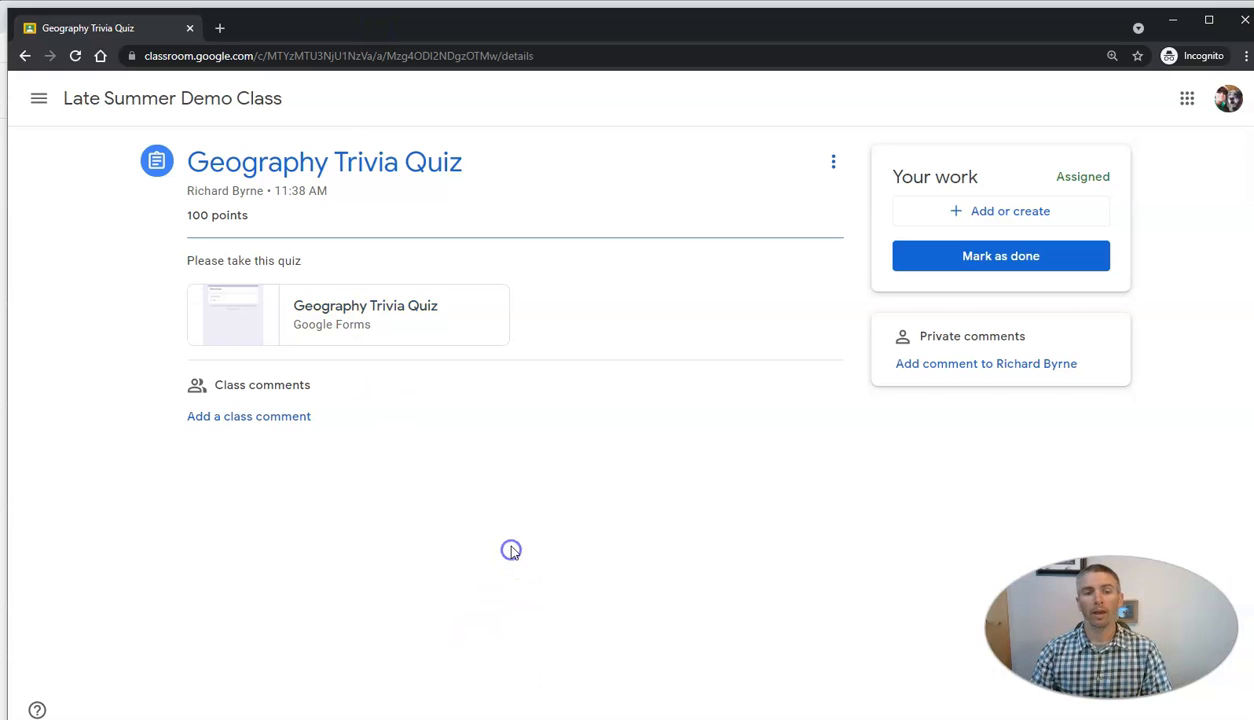
left_click(364, 314)
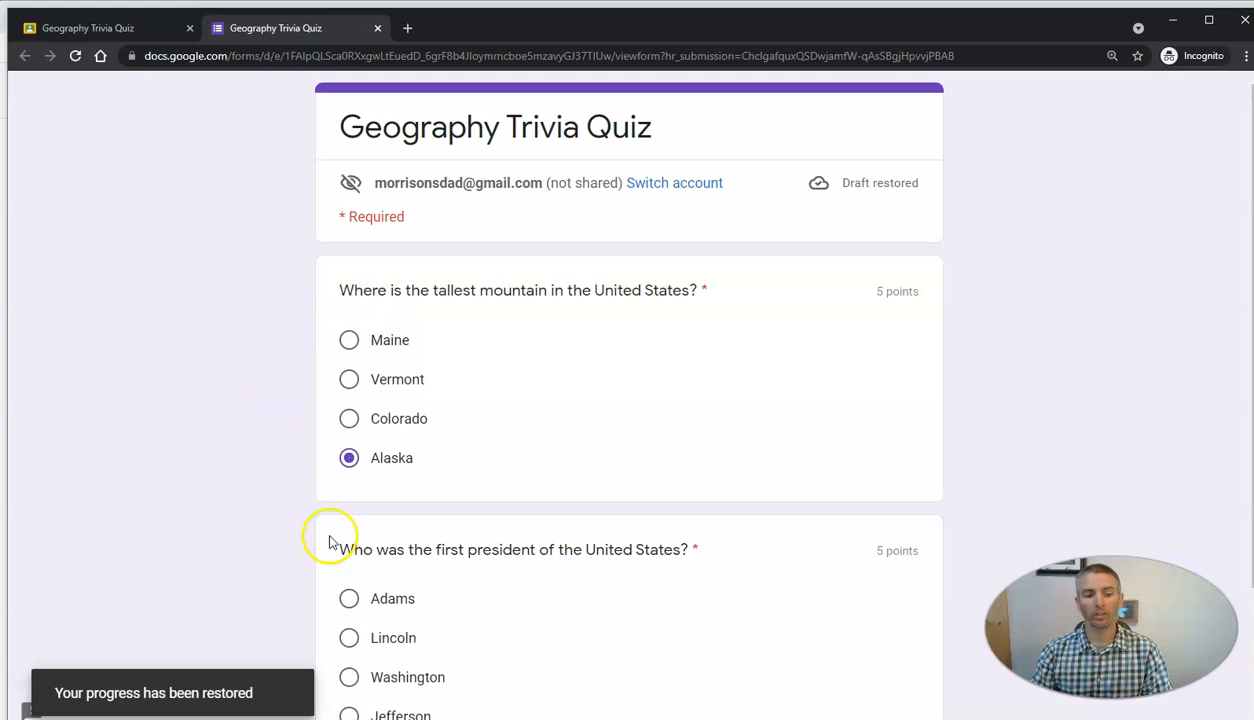
mouse_move(484, 468)
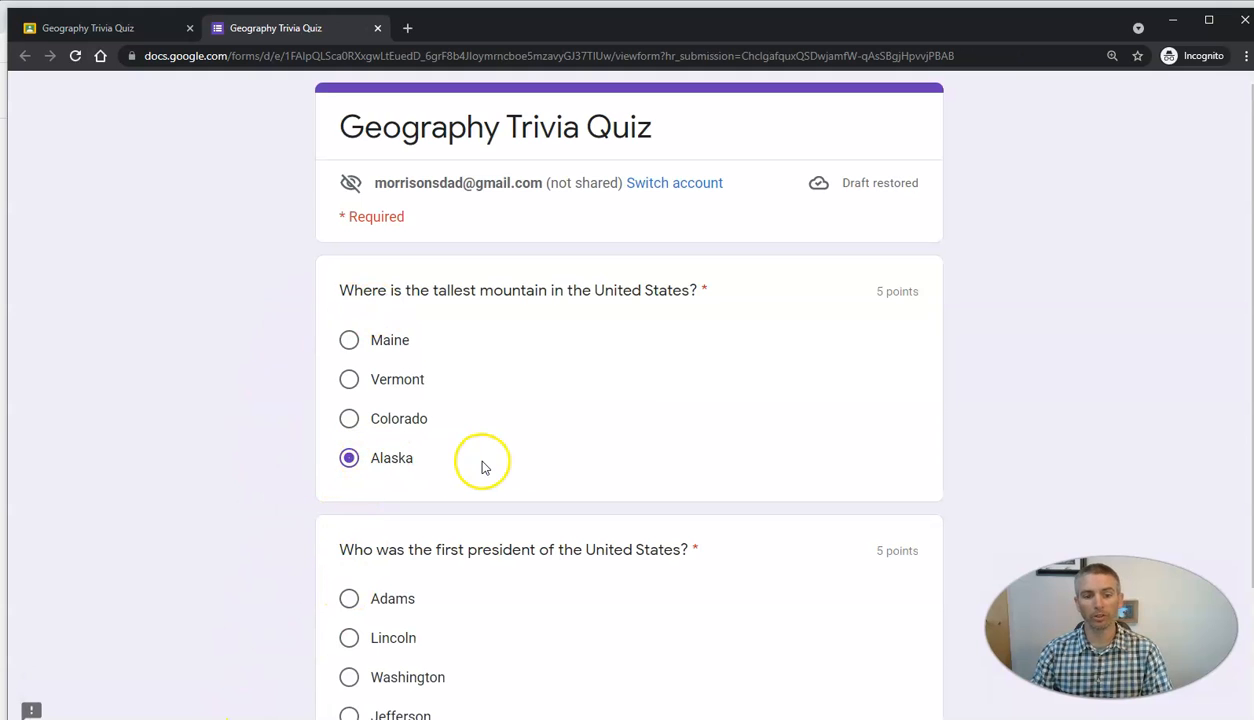
left_click(348, 492)
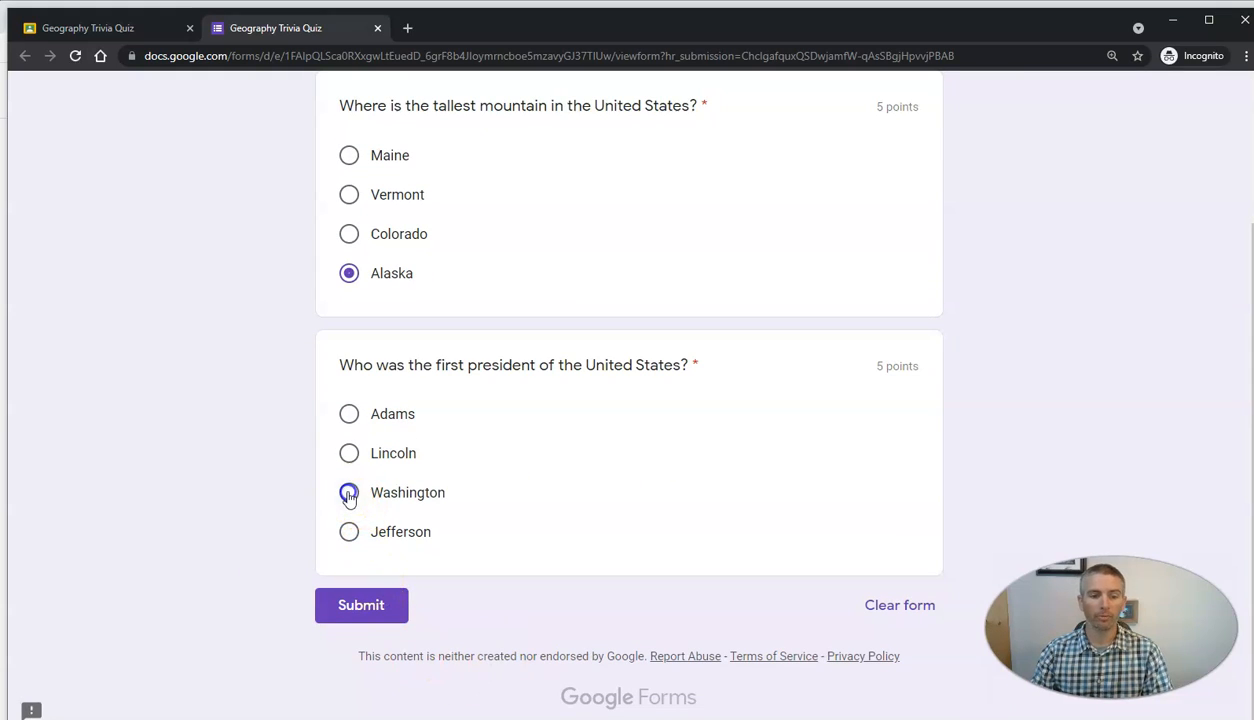
left_click(360, 604)
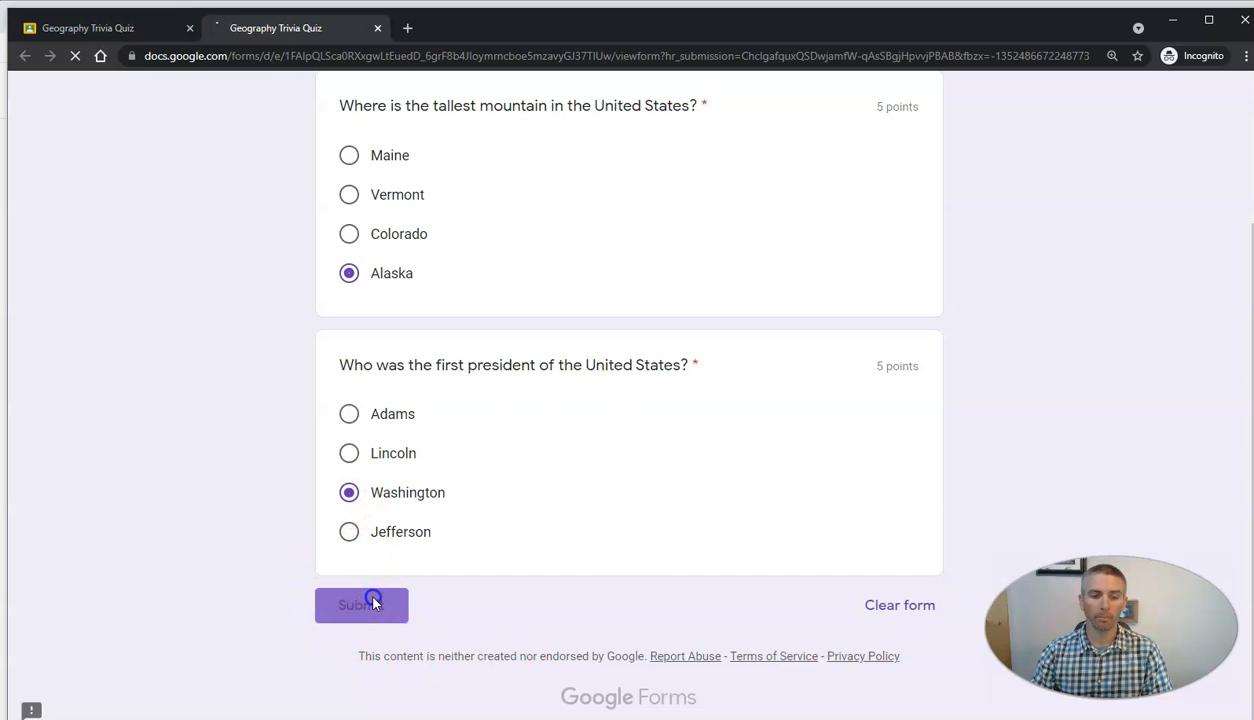
left_click(360, 604)
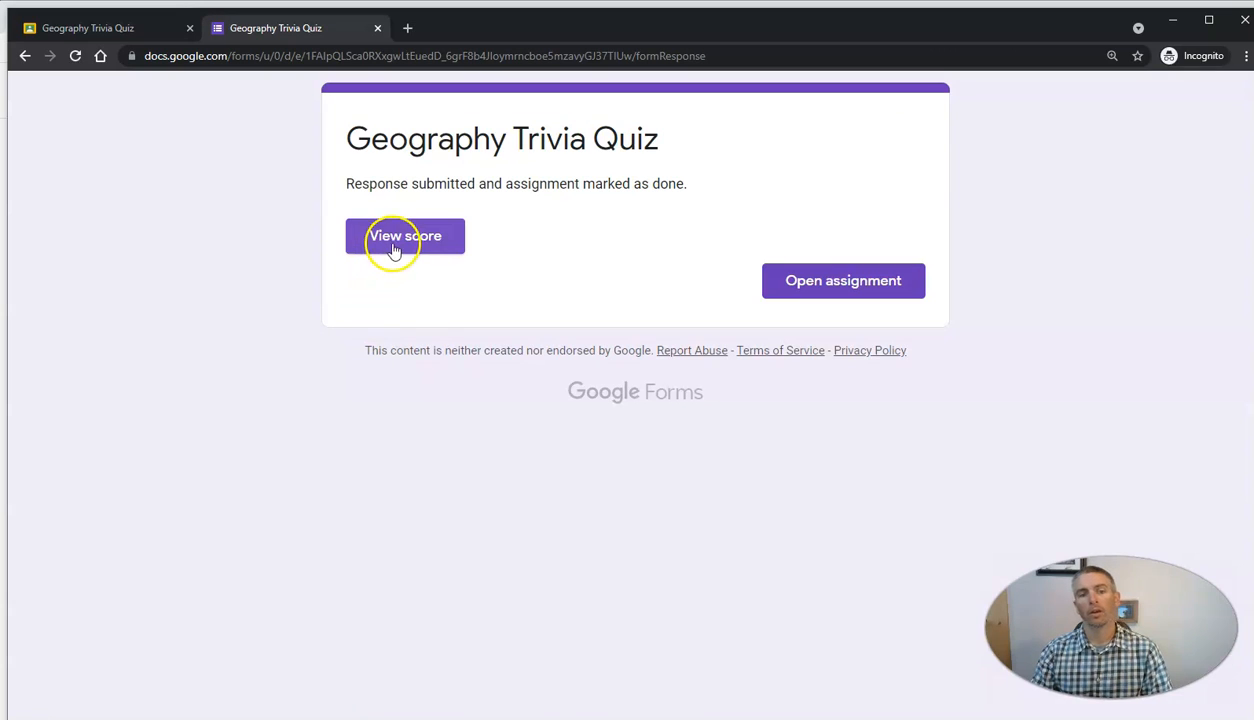
View the quiz score, then mark the assignment as done, confirming without attached work
left_click(404, 236)
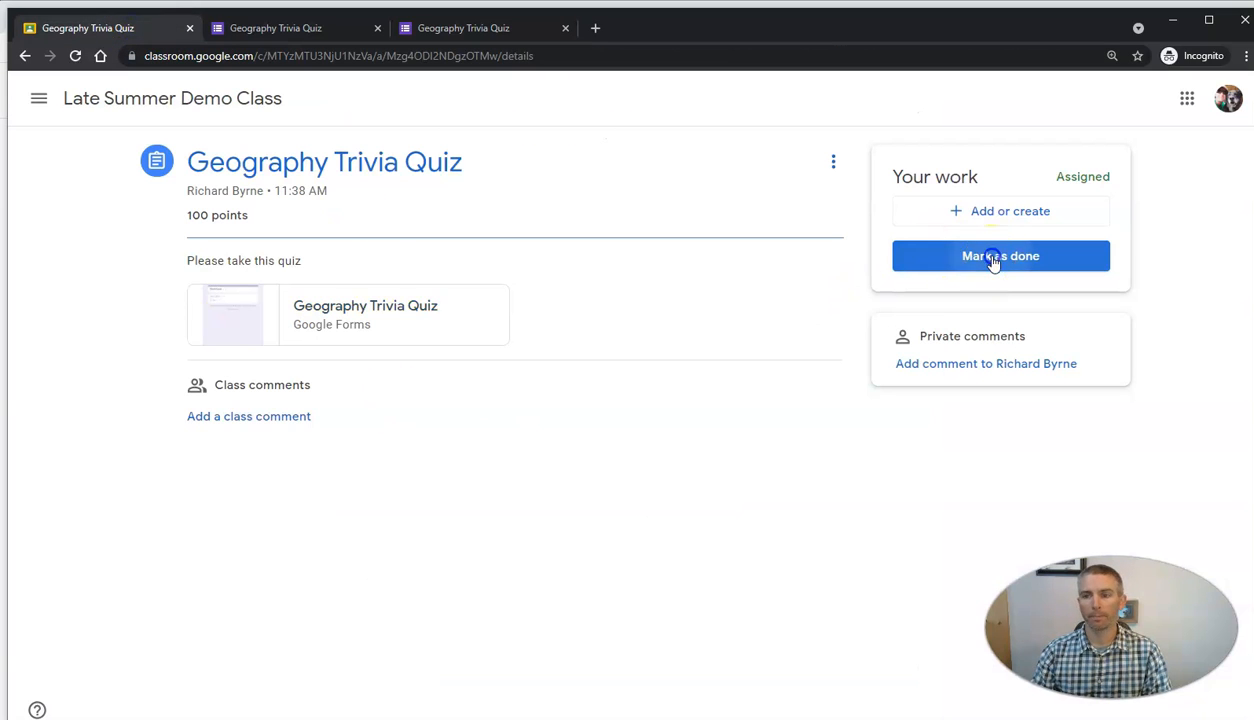
left_click(1000, 256)
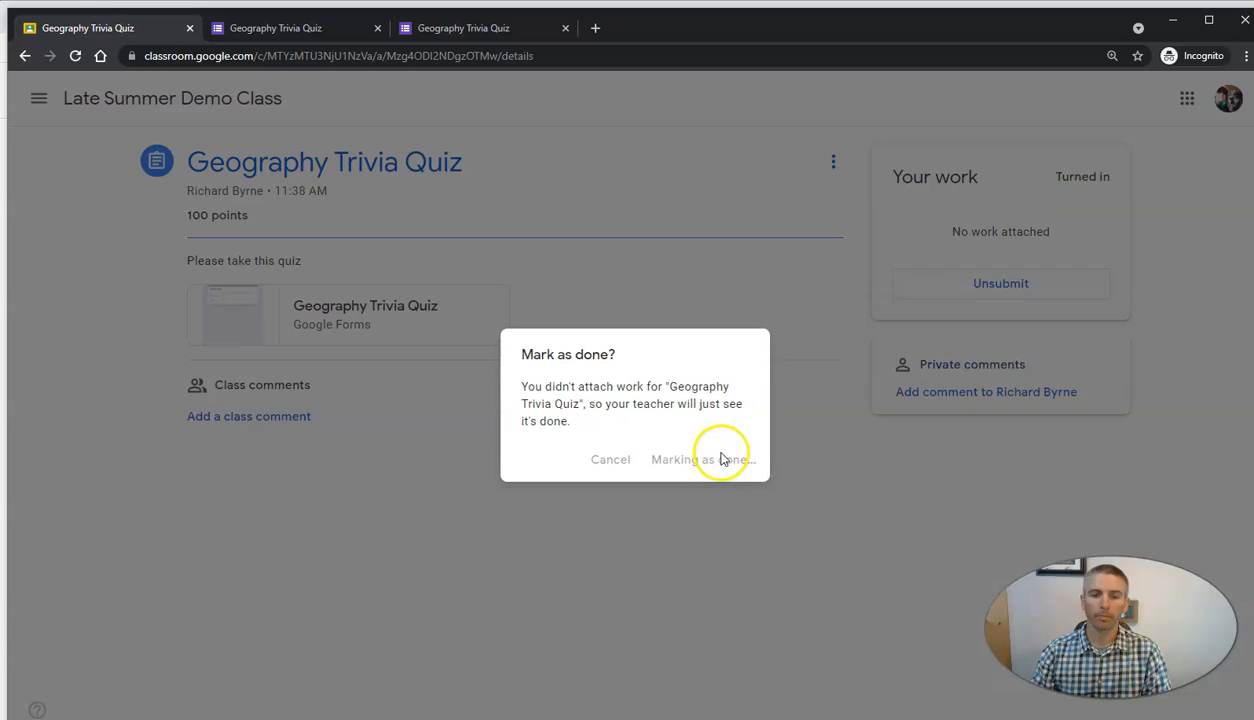
left_click(700, 458)
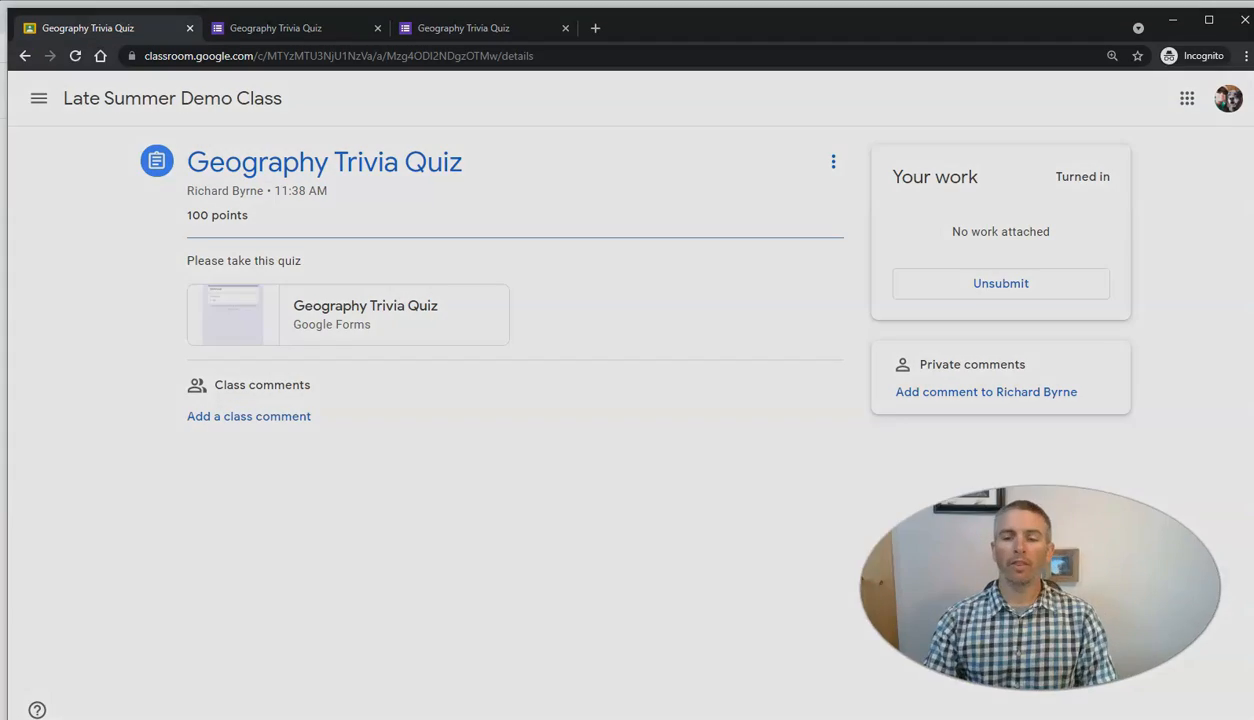